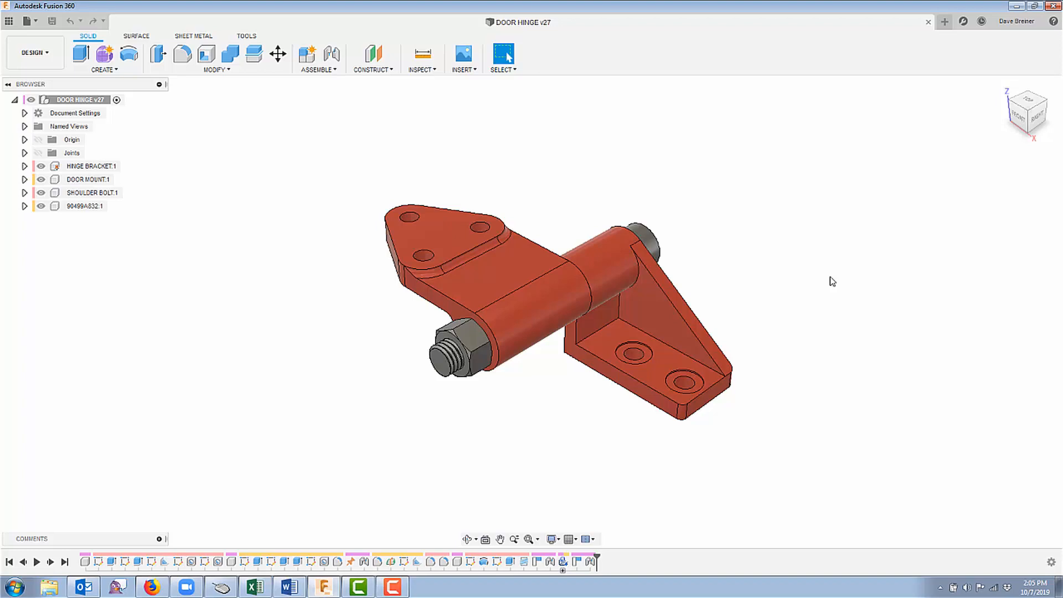
pyautogui.moveTo(698, 242)
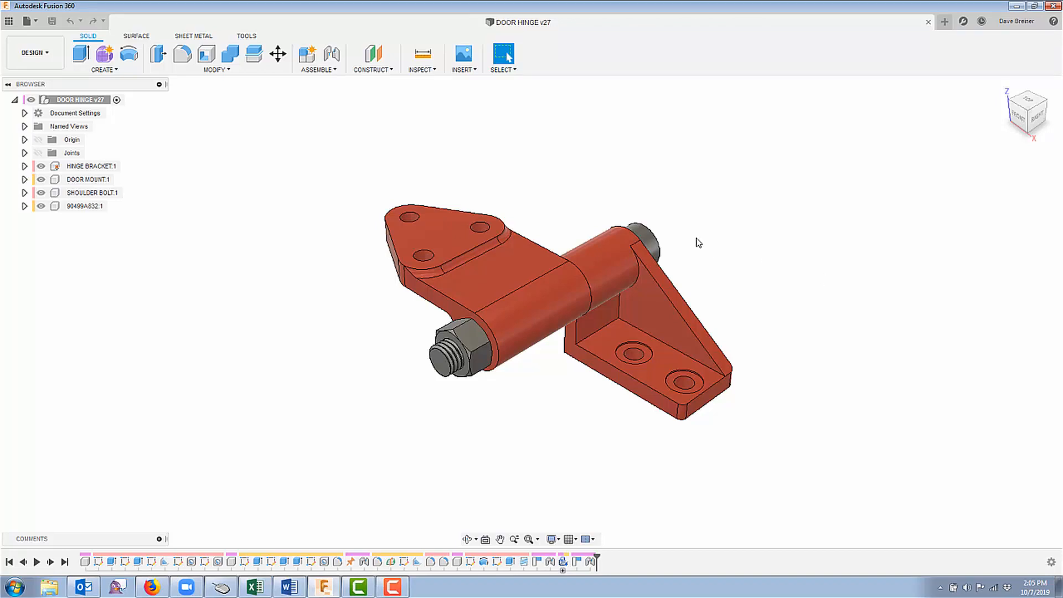
pyautogui.moveTo(686, 226)
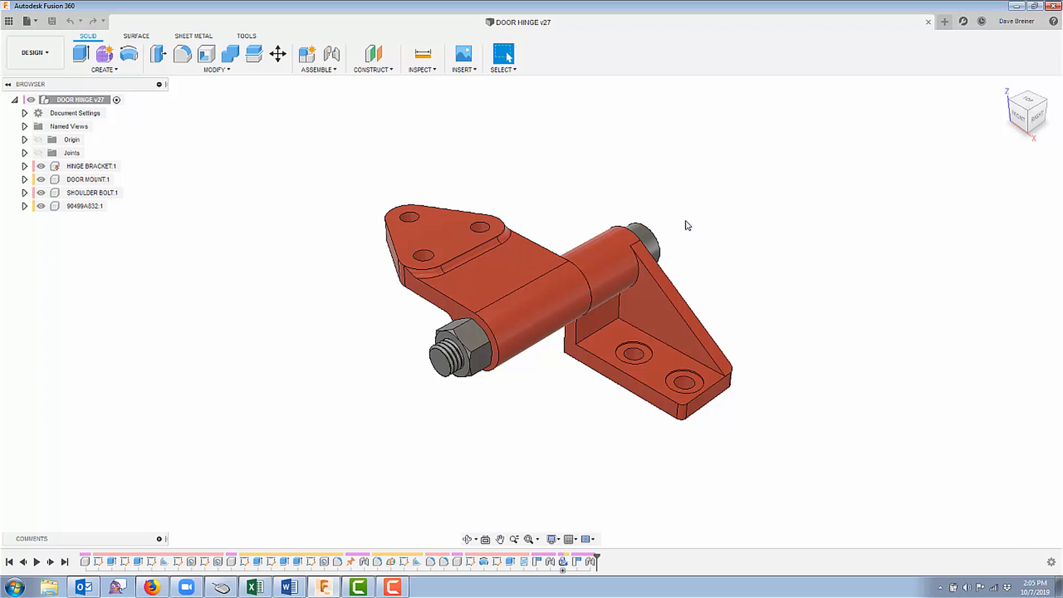
pyautogui.moveTo(943, 23)
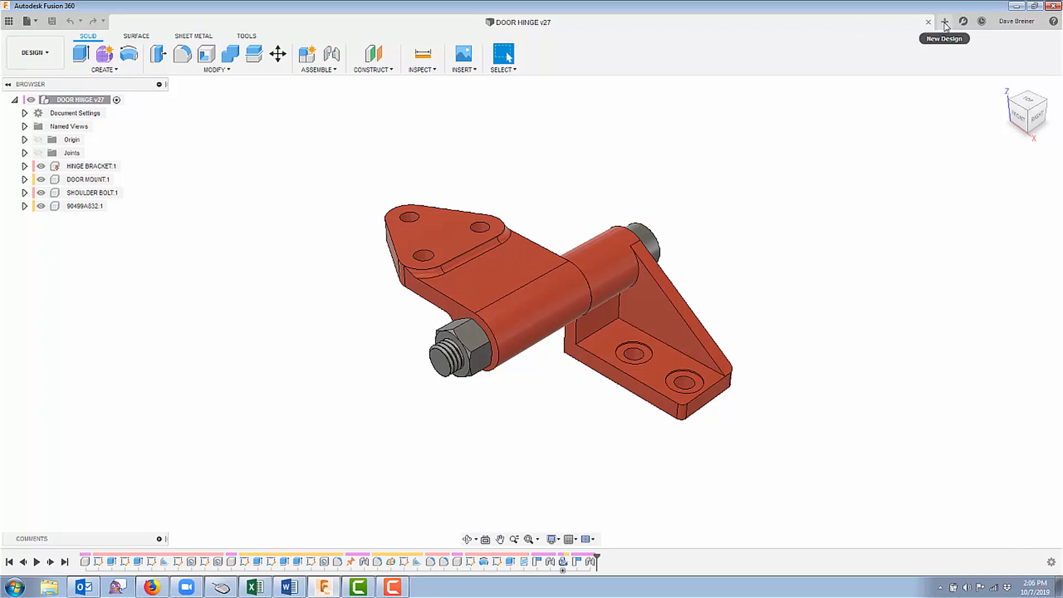
# Start a new design and add three components named BLOCK 1, BLOCK 2 and BLOCK 3
pyautogui.click(943, 22)
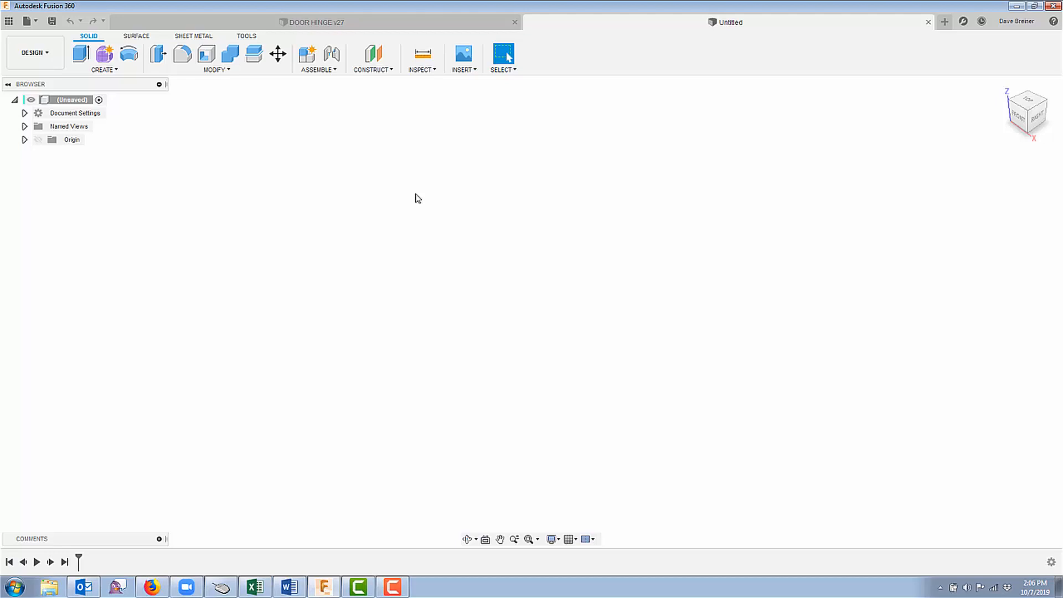
pyautogui.moveTo(226, 310)
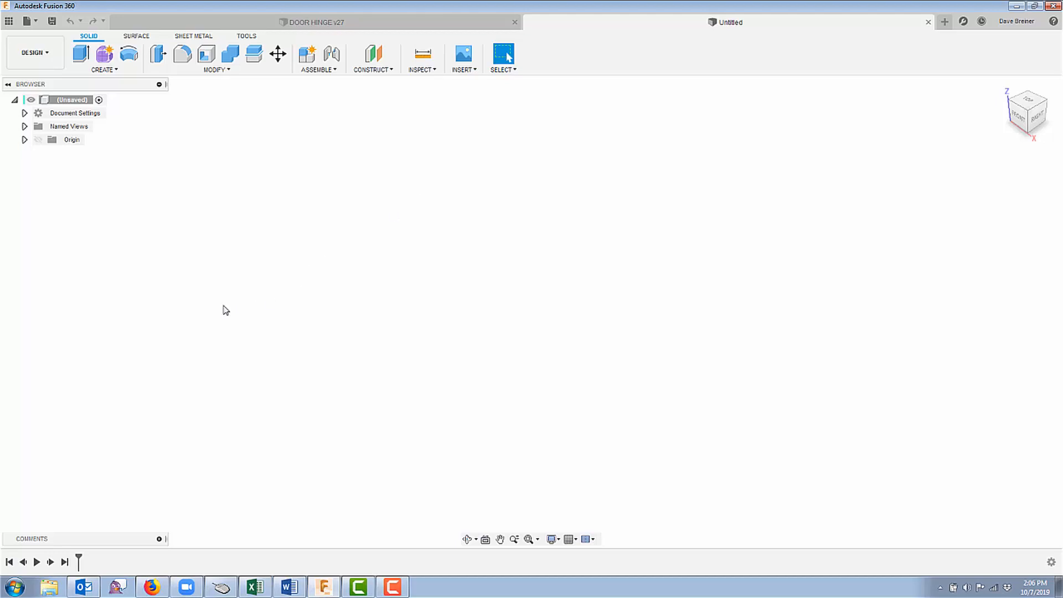
pyautogui.moveTo(237, 130)
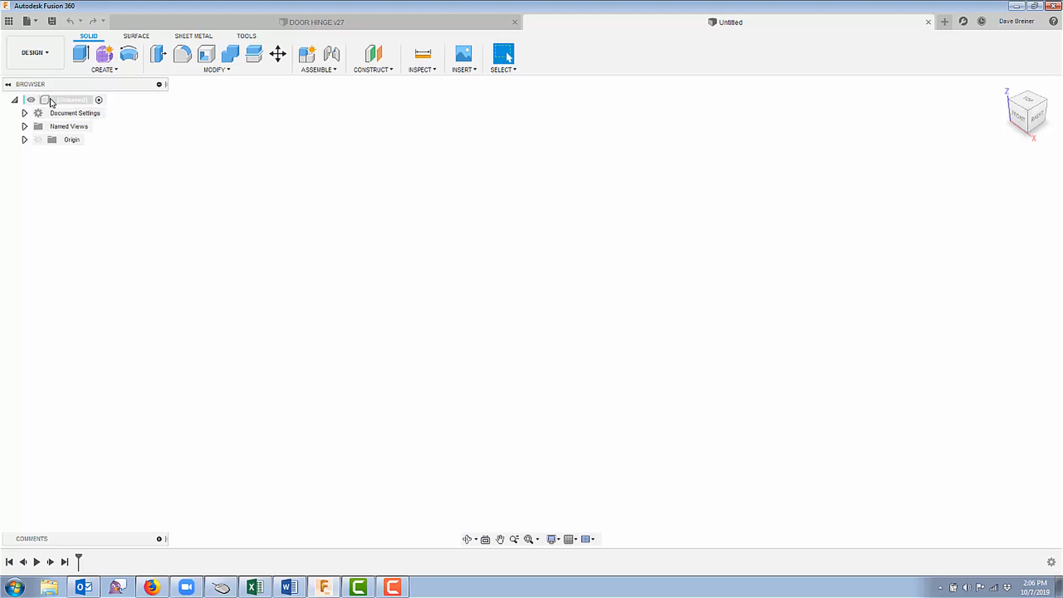
pyautogui.moveTo(63, 105)
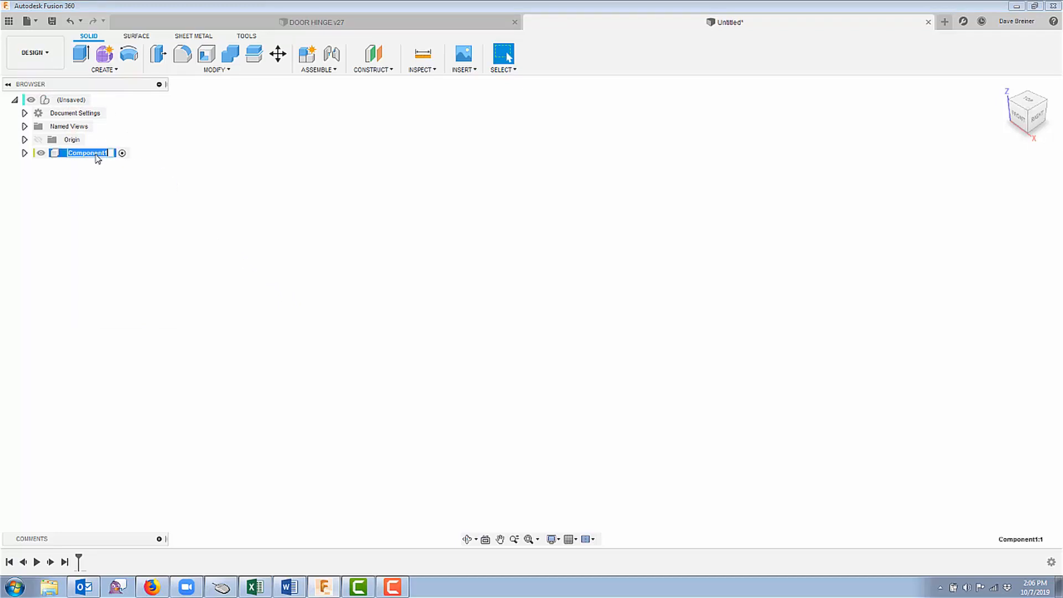
pyautogui.write('BLOCK 1:1')
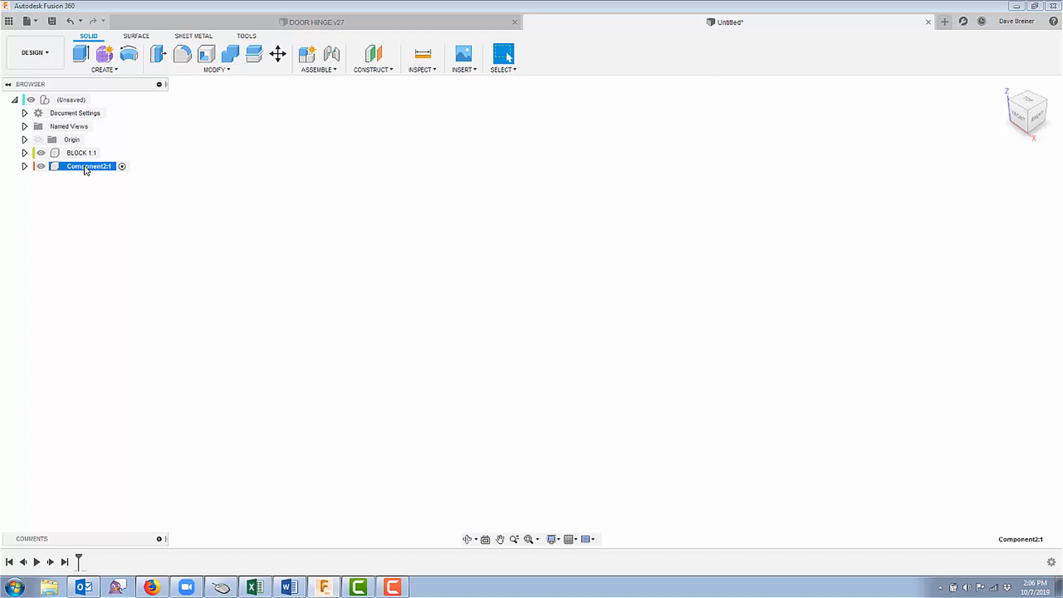
pyautogui.doubleClick(86, 166)
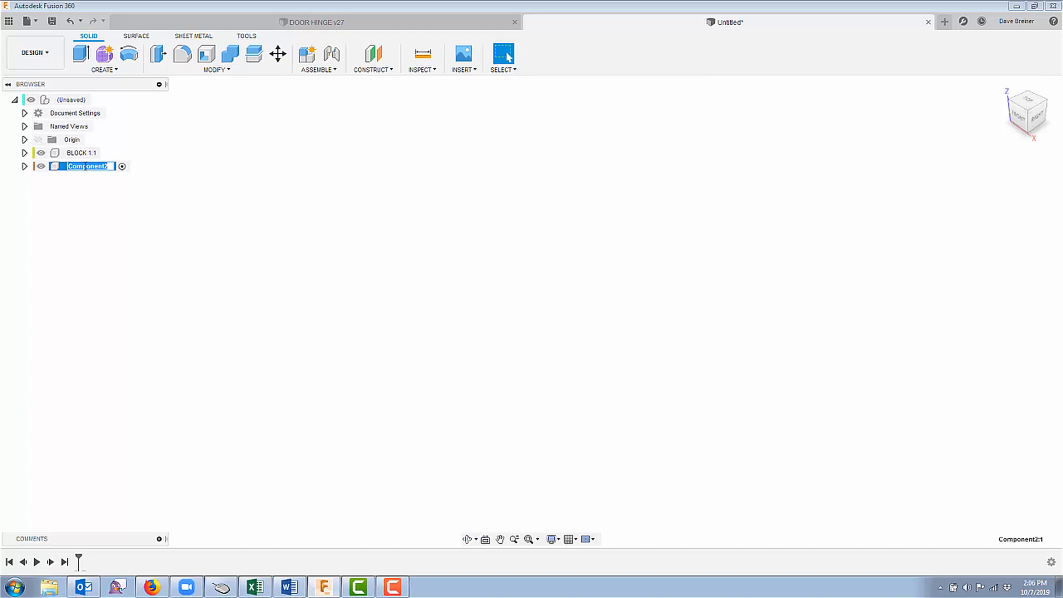
pyautogui.write('BLOCK 2:1')
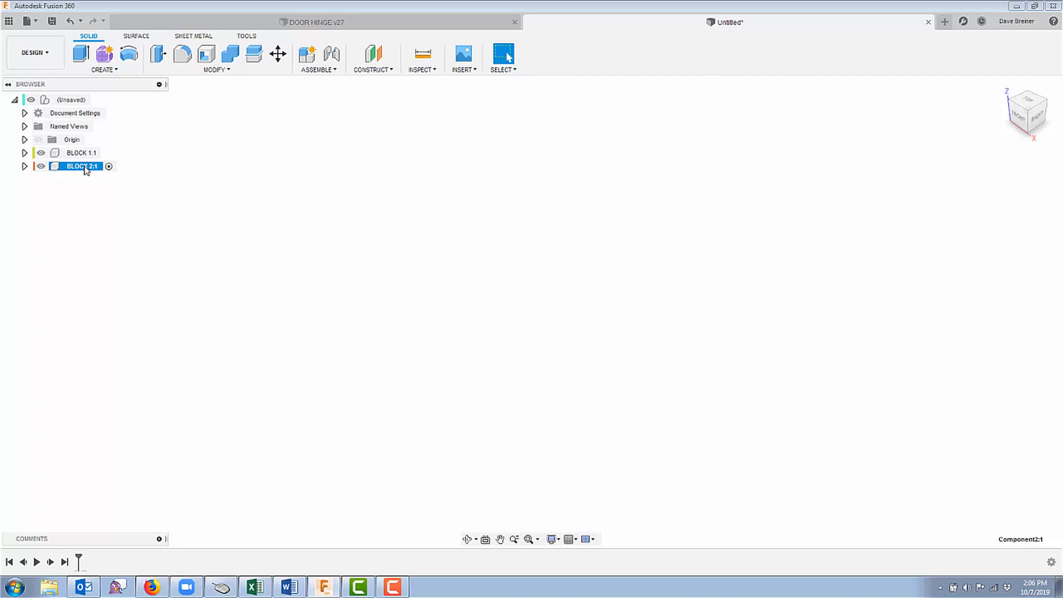
pyautogui.rightClick(80, 166)
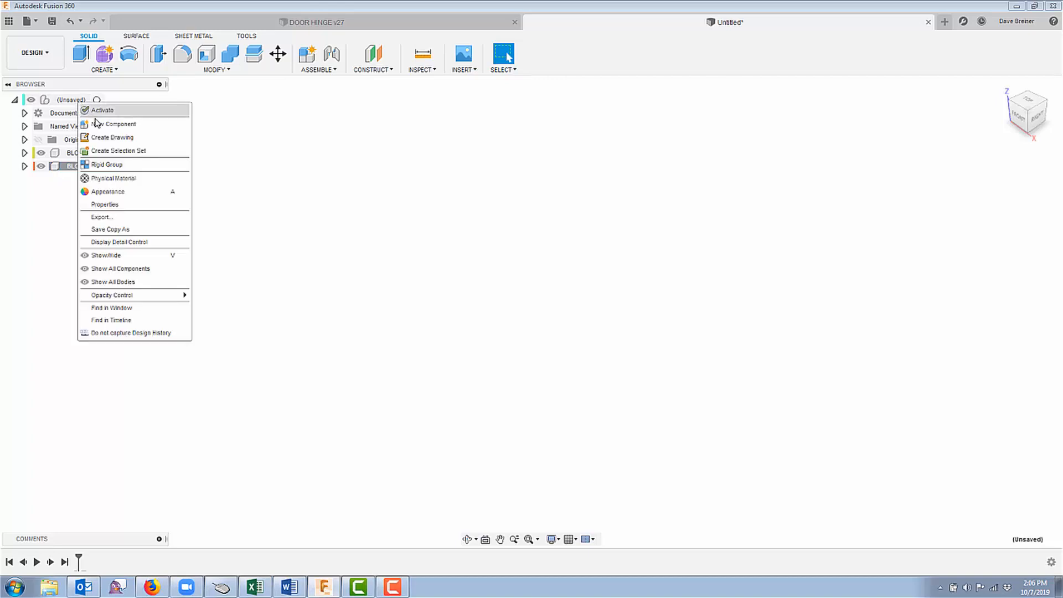
pyautogui.click(114, 124)
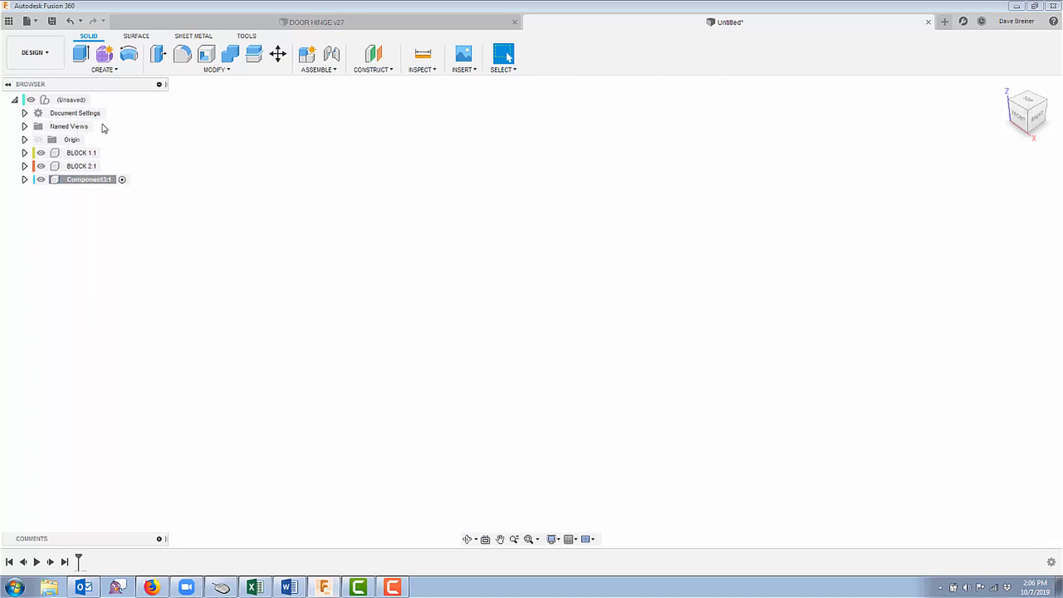
pyautogui.doubleClick(84, 179)
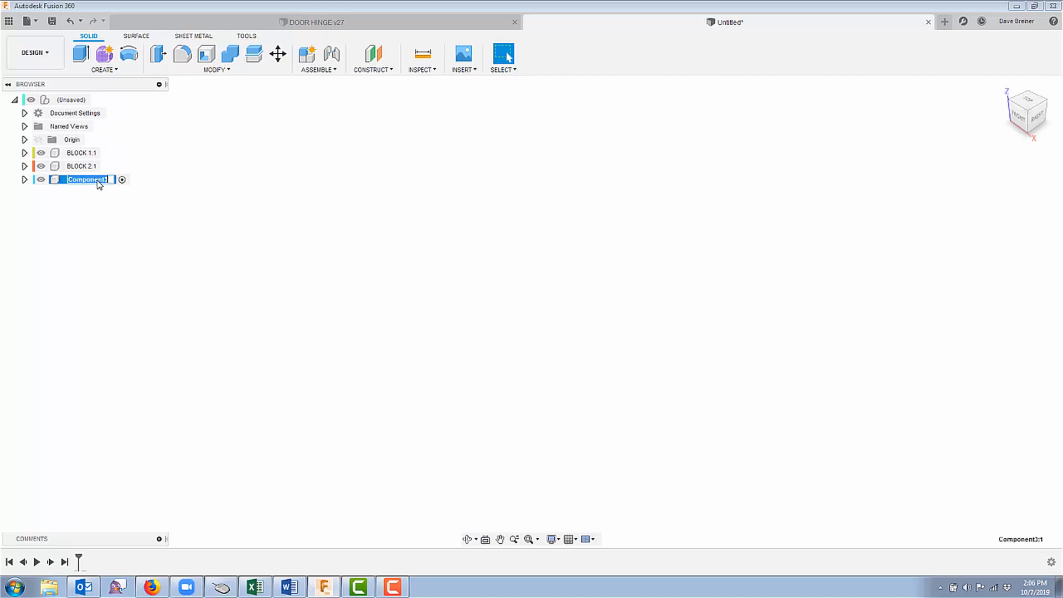
pyautogui.write('BLOCK 3:1')
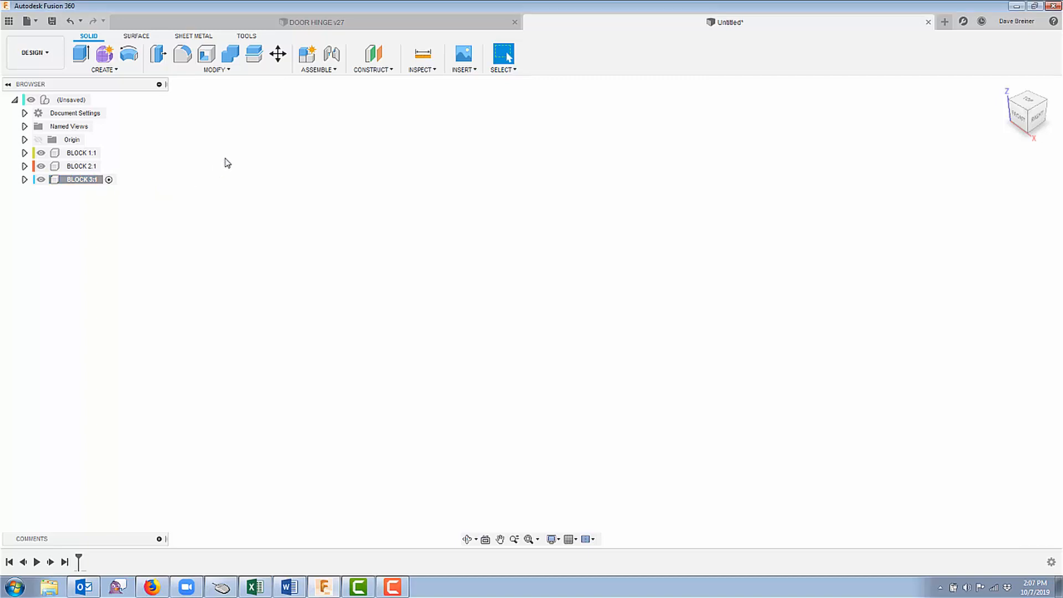
# Sketch a 5 × 3 centre rectangle at the origin on the top plane
pyautogui.click(81, 153)
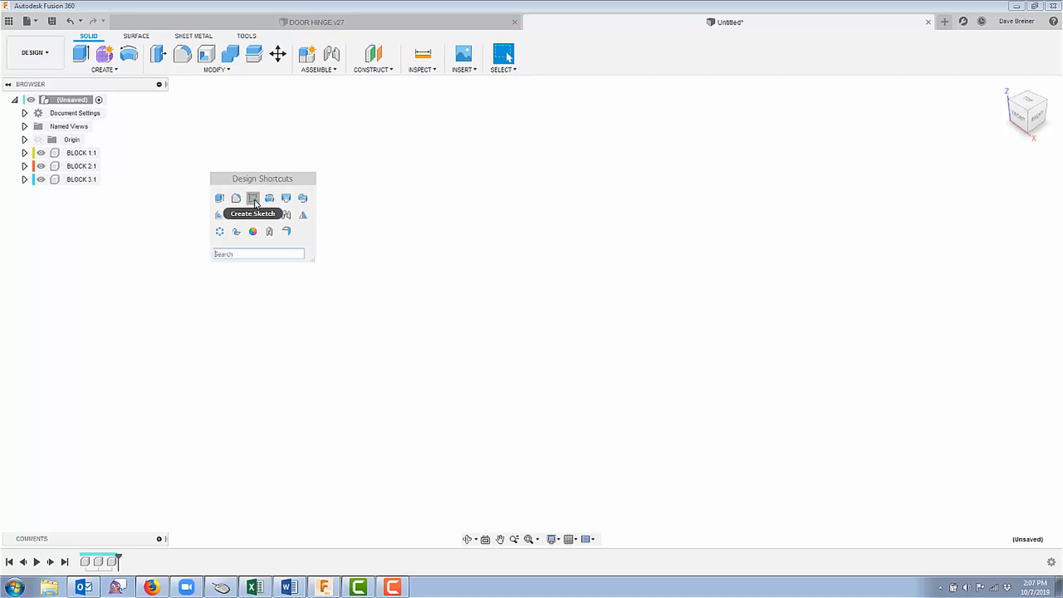
pyautogui.click(253, 197)
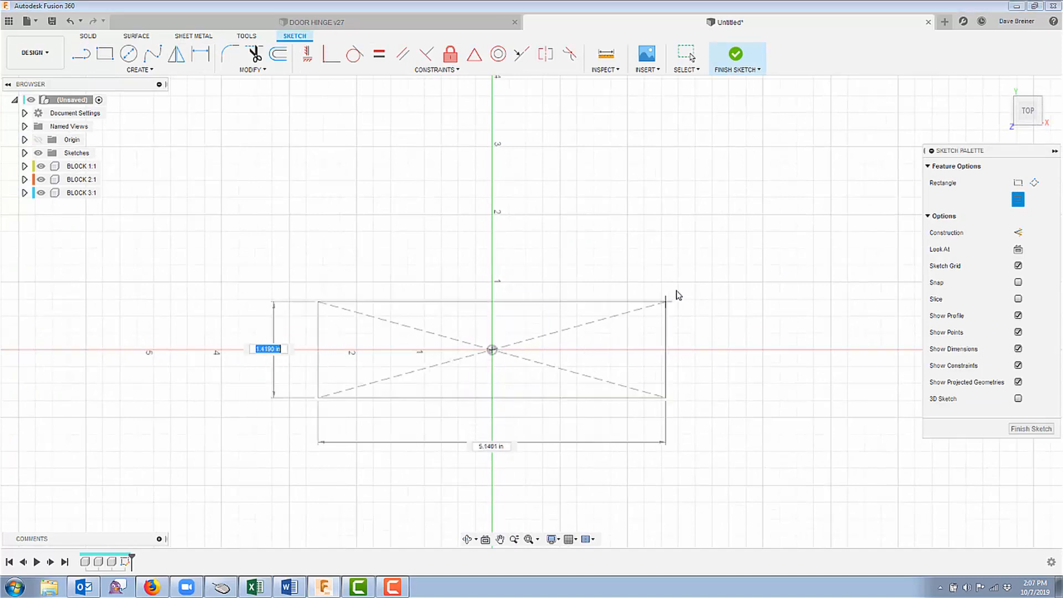
pyautogui.moveTo(677, 295); pyautogui.dragTo(690, 257)
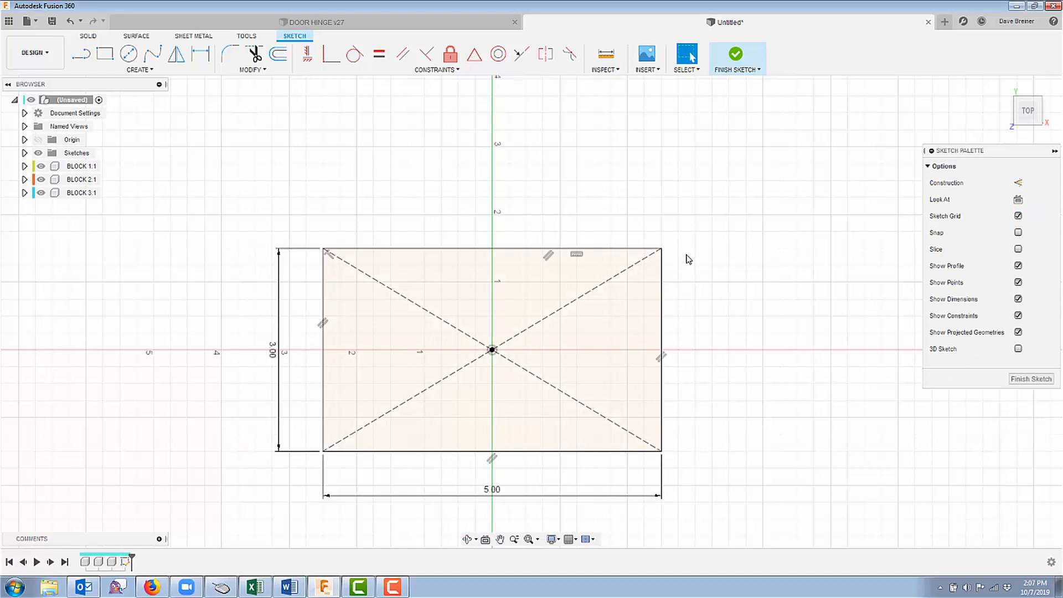
# Extrude the rectangle 0.25 in into a solid plate
pyautogui.rightClick(688, 260)
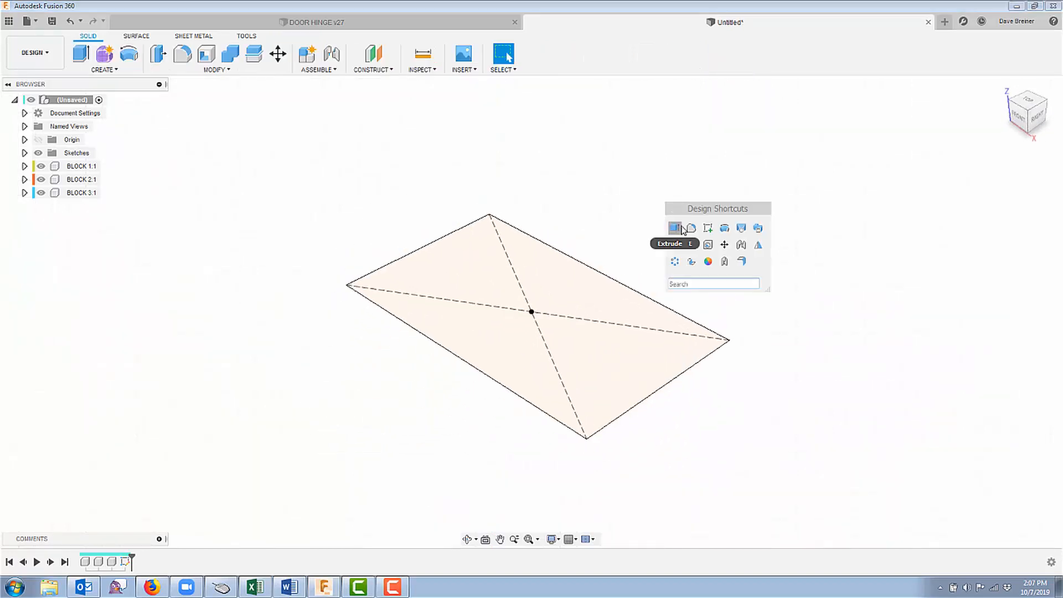
pyautogui.click(674, 227)
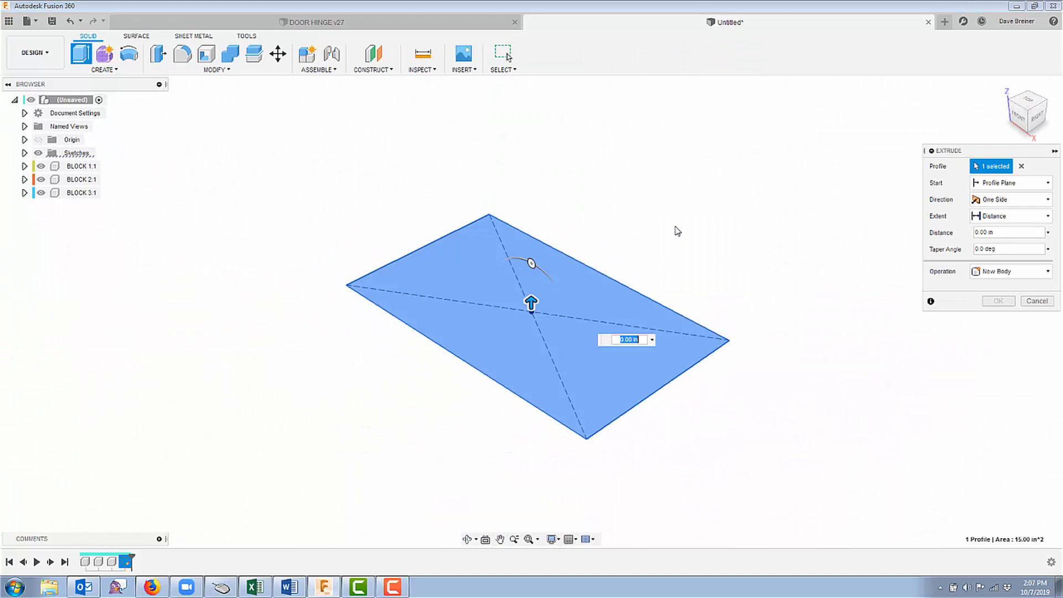
pyautogui.write('0.25')
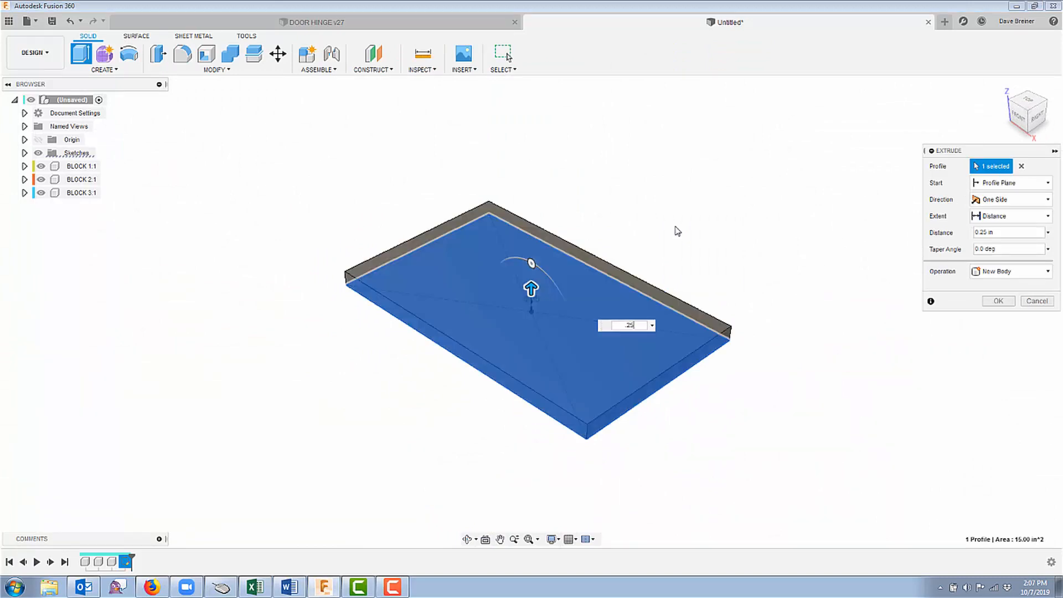
pyautogui.moveTo(679, 212)
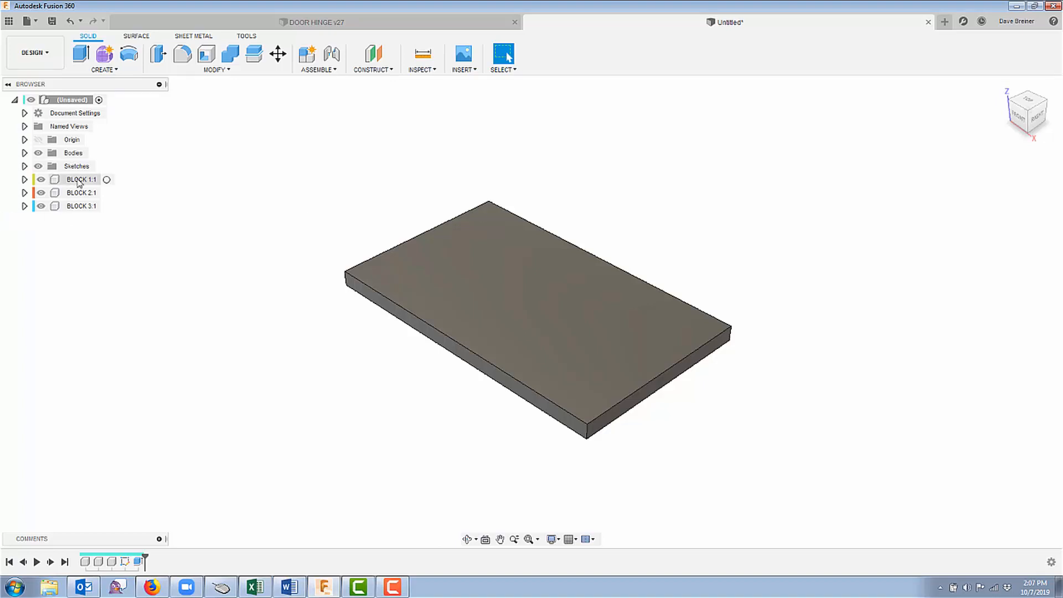
# Move the plate's body and sketch into BLOCK 1:1 and confirm Body1 is listed
pyautogui.click(25, 179)
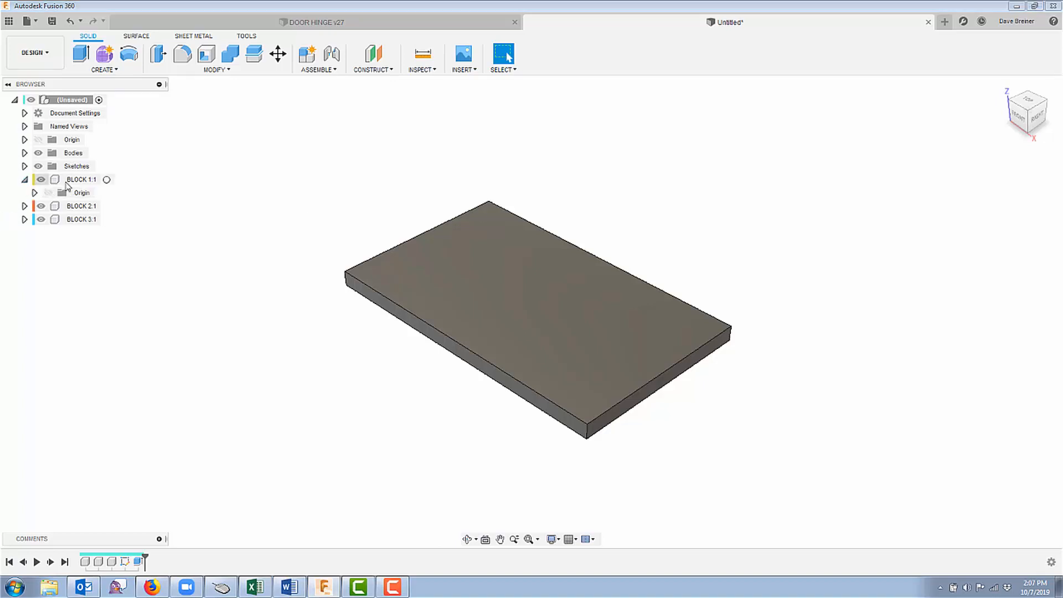
pyautogui.click(24, 179)
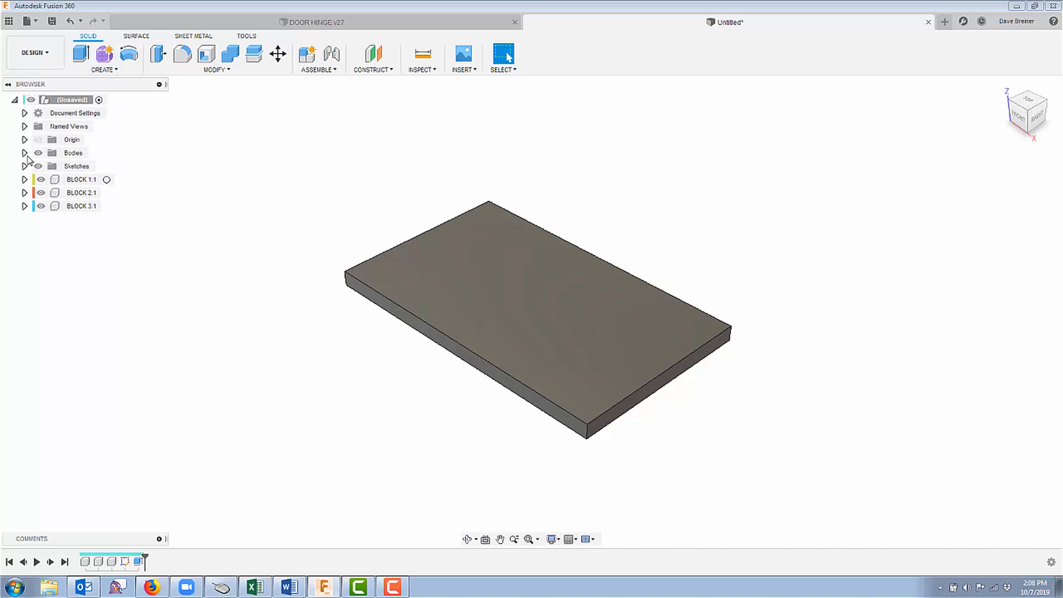
pyautogui.click(24, 153)
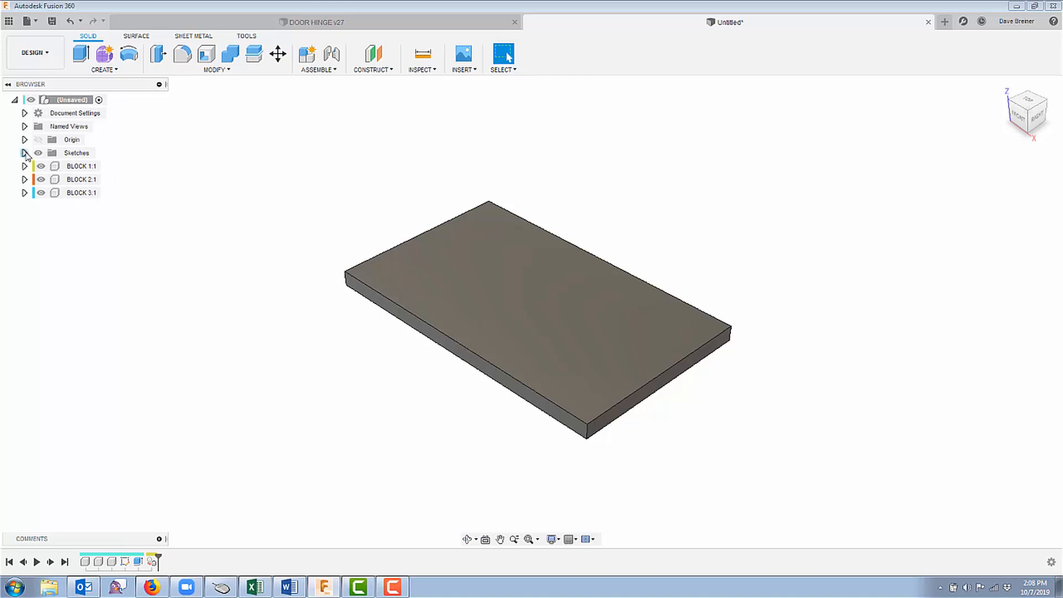
pyautogui.click(24, 152)
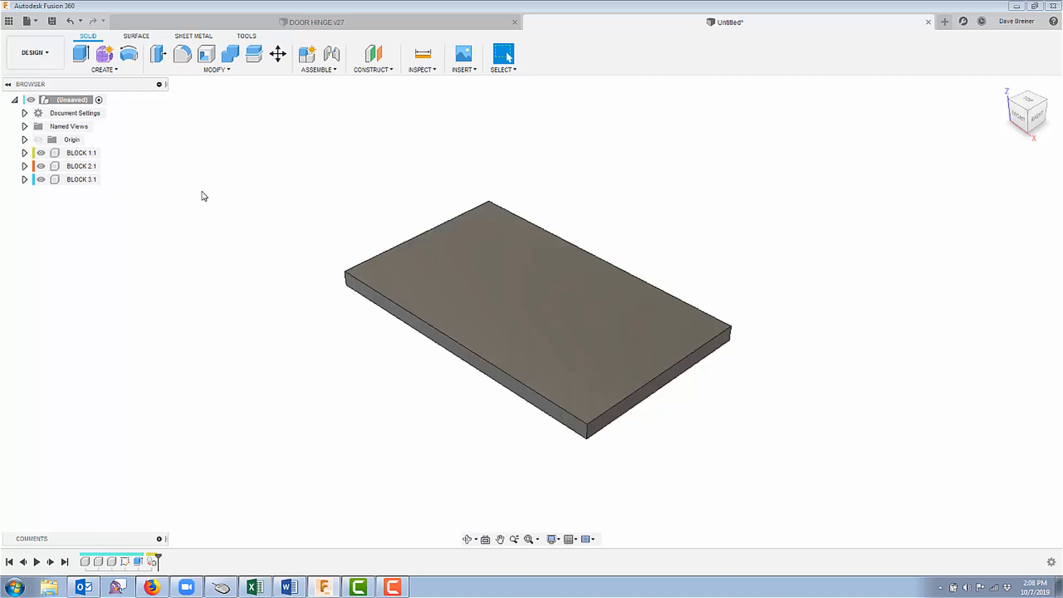
pyautogui.click(24, 153)
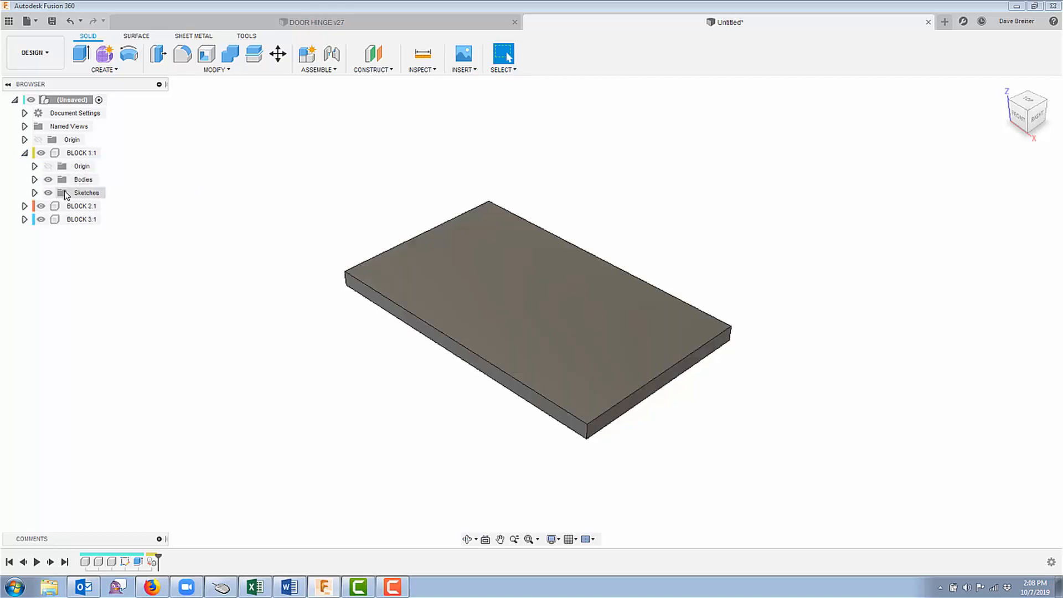
pyautogui.click(35, 179)
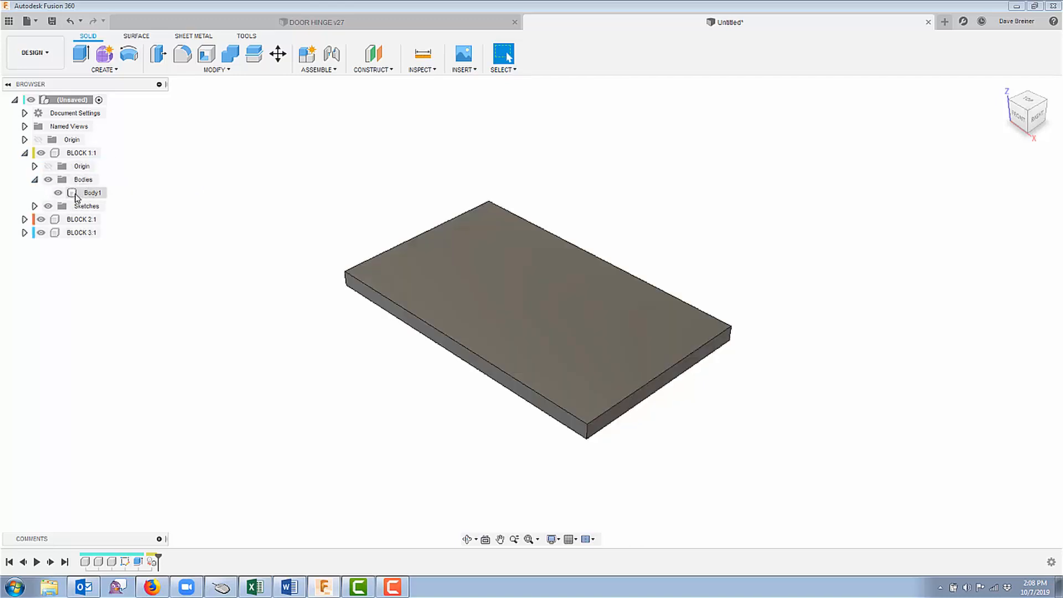
pyautogui.click(24, 152)
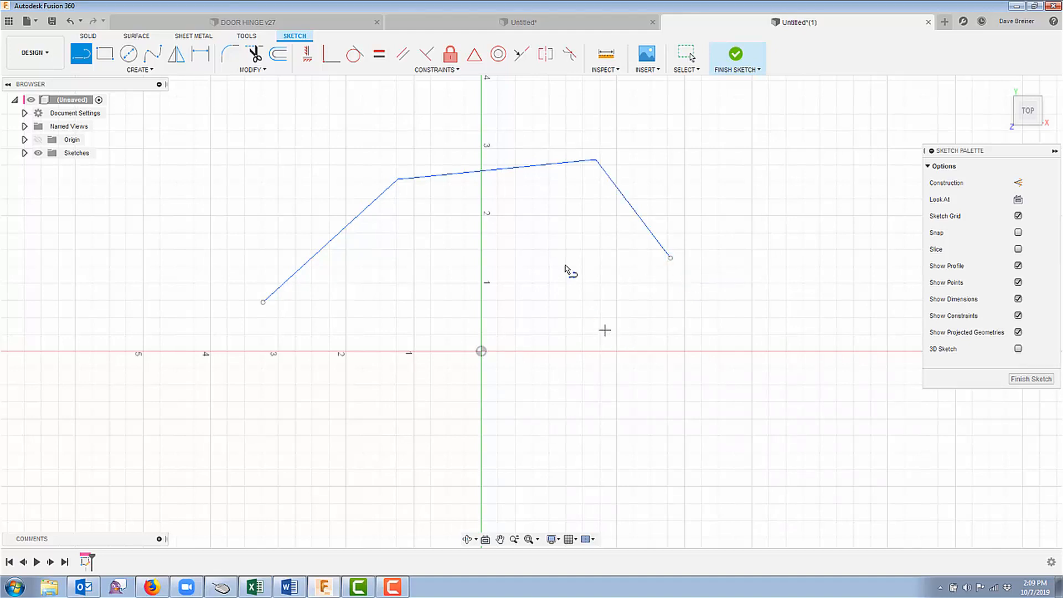
pyautogui.moveTo(378, 348)
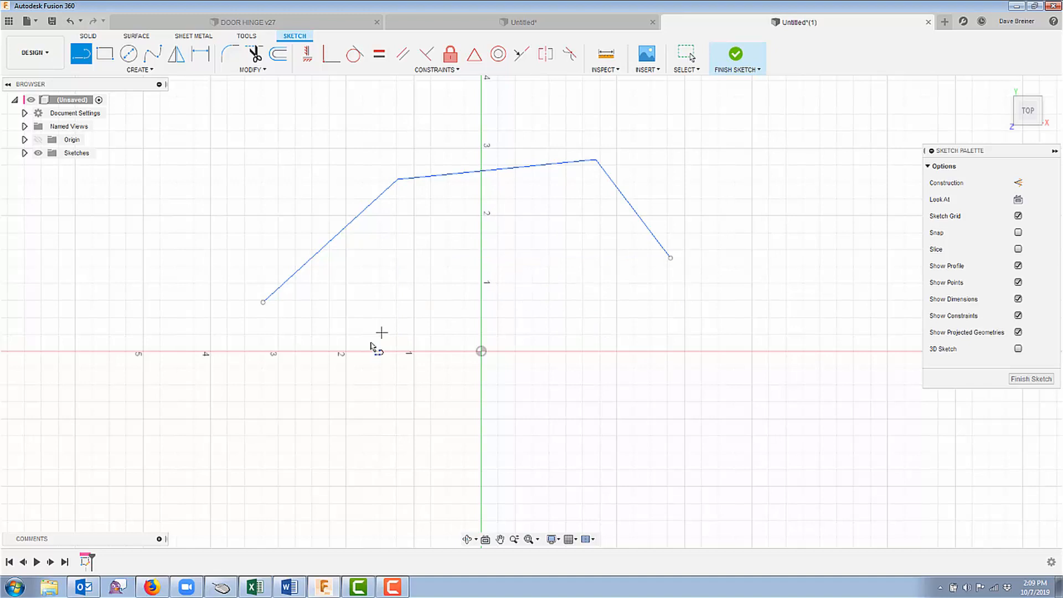
pyautogui.moveTo(353, 393)
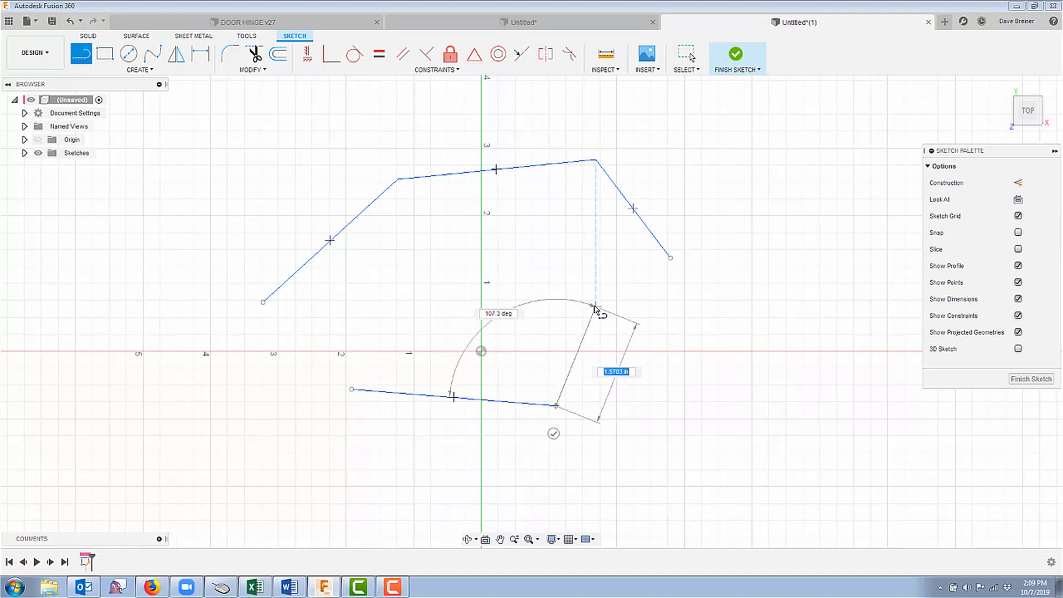
pyautogui.moveTo(595, 309)
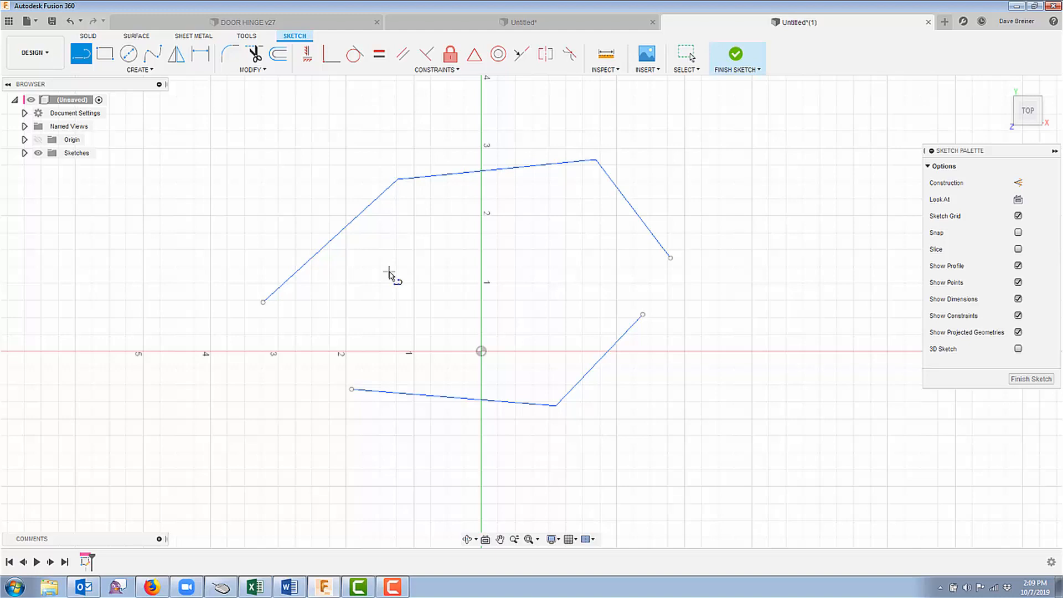
pyautogui.moveTo(398, 299)
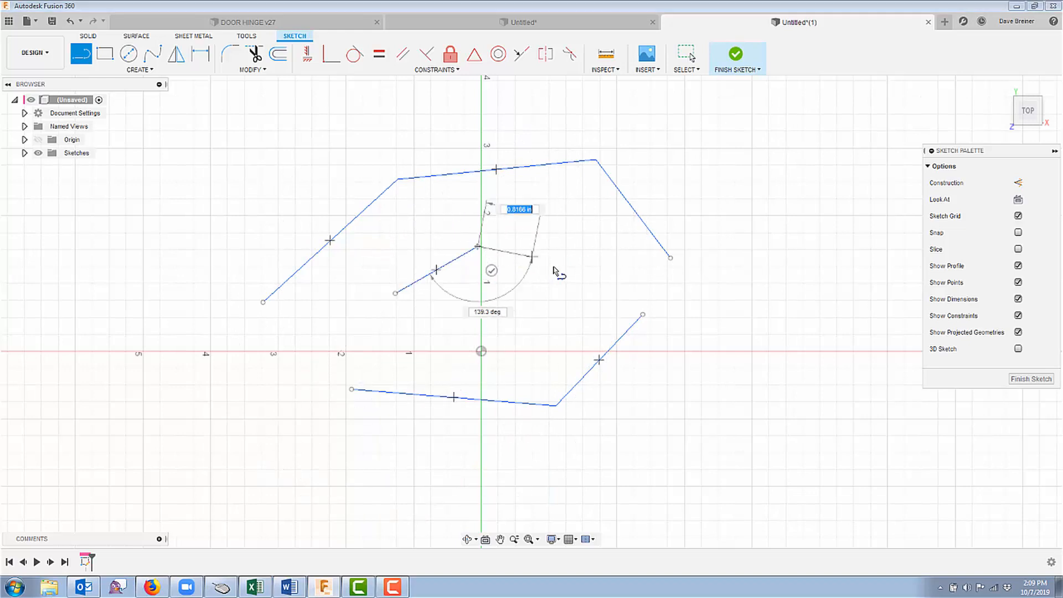
# Place the end point of the short polyline's second segment
pyautogui.click(563, 280)
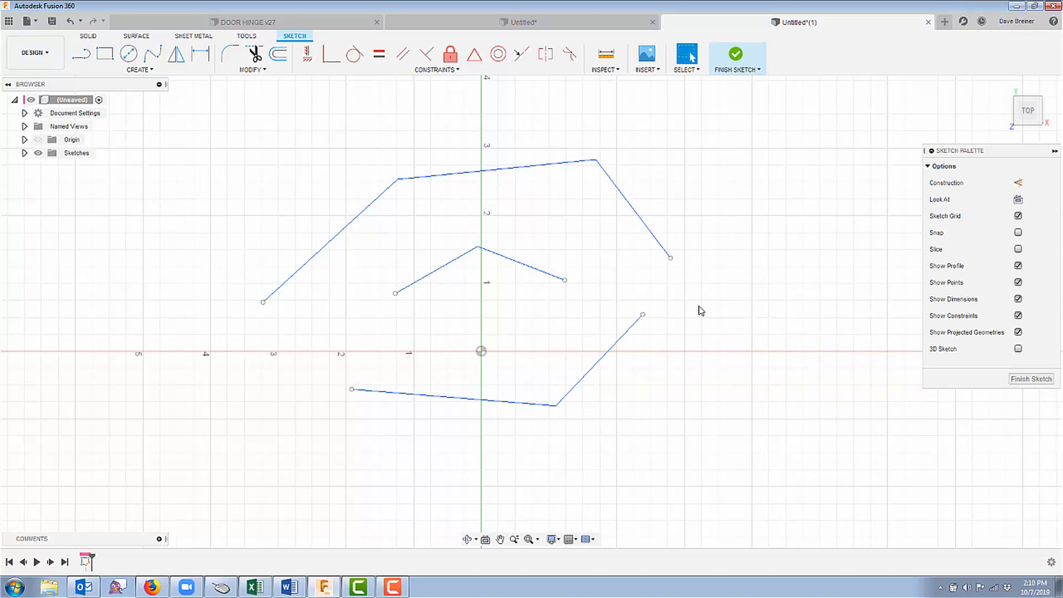
pyautogui.moveTo(225, 235)
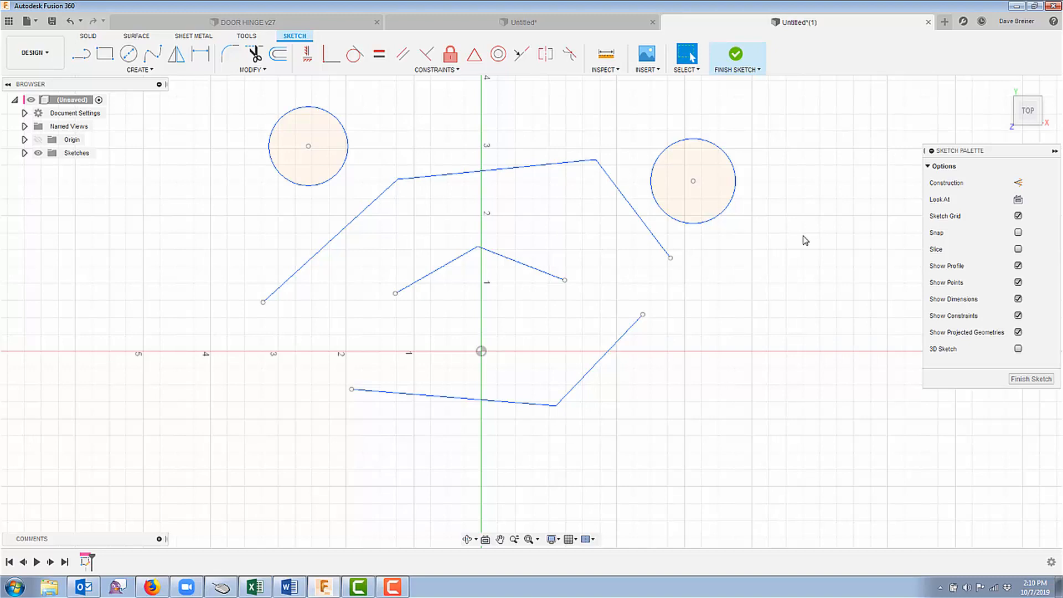
pyautogui.moveTo(529, 334)
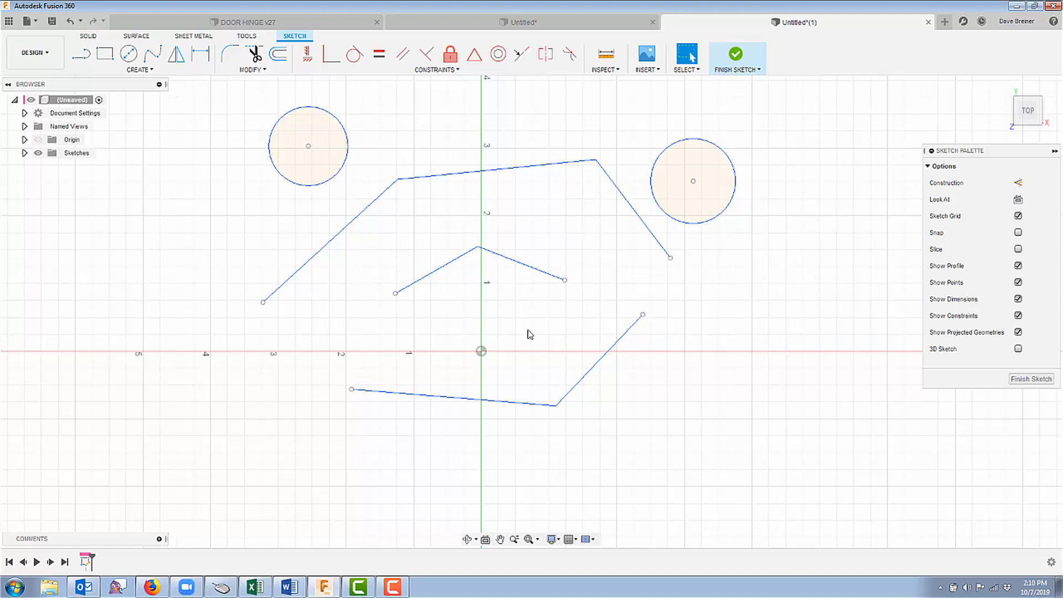
pyautogui.moveTo(360, 5)
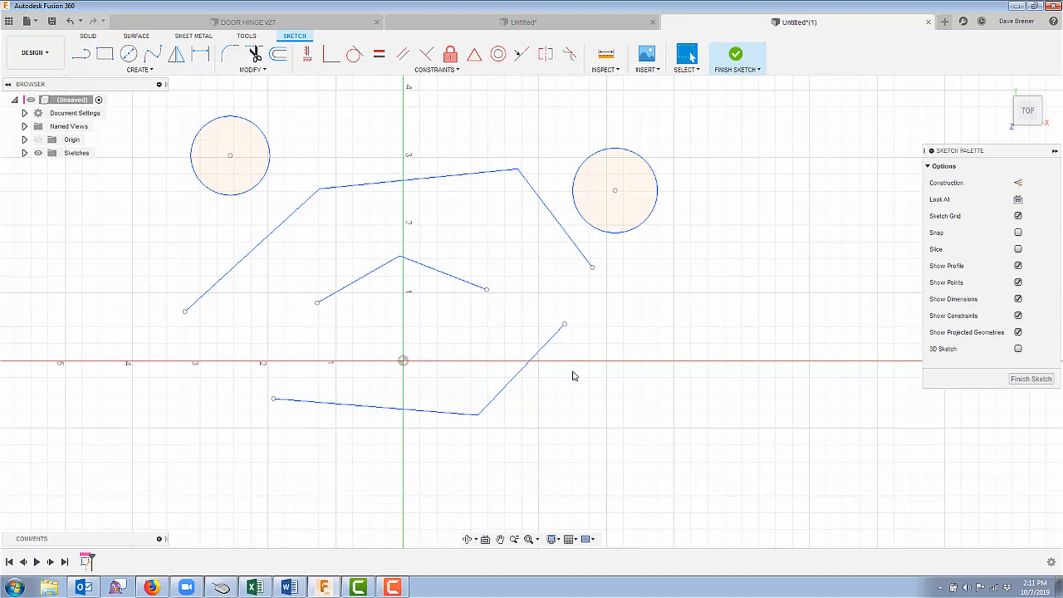
# Show the sketch shortcuts, browse the Modify and Create lists, and move the shortcuts box
pyautogui.rightClick(574, 376)
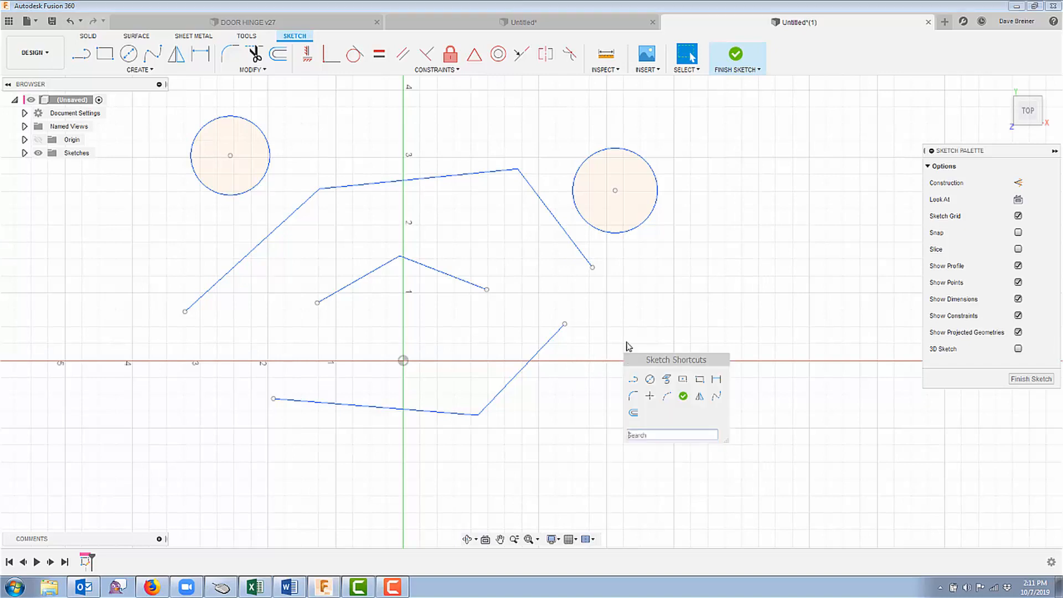
pyautogui.moveTo(723, 299)
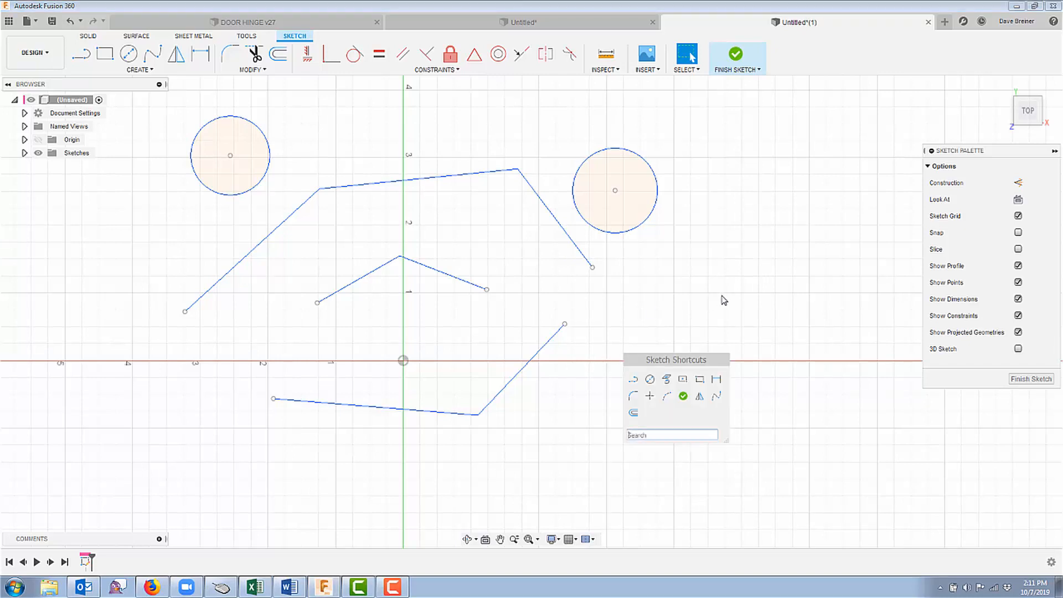
pyautogui.moveTo(678, 349)
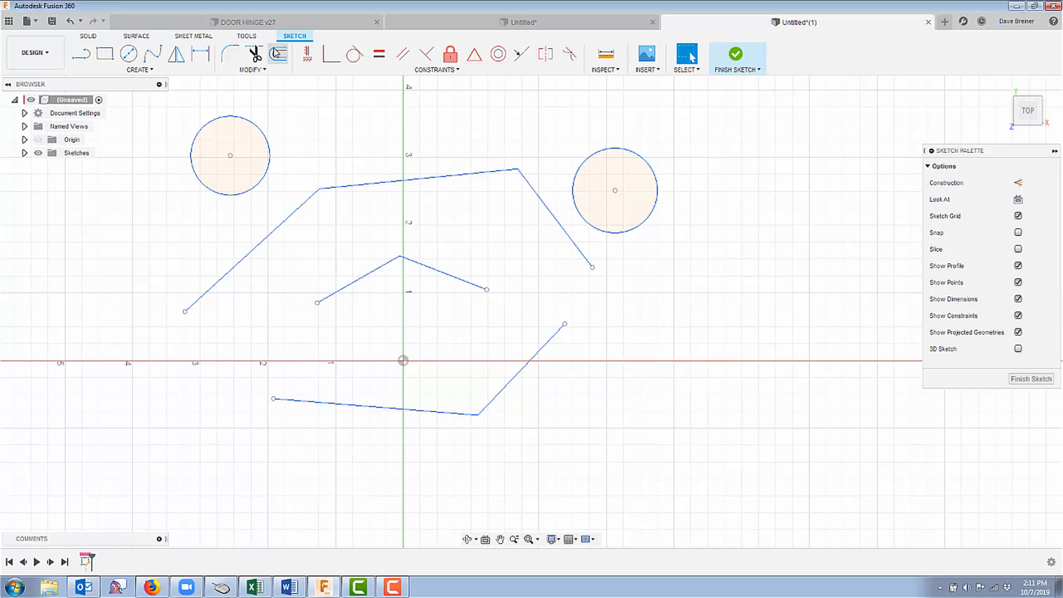
pyautogui.click(253, 70)
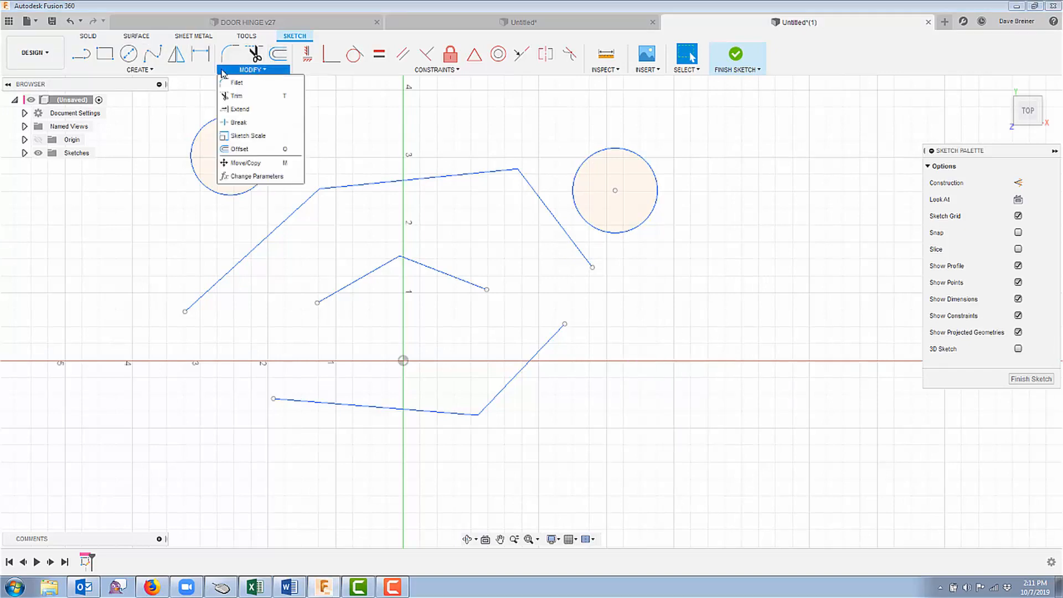
pyautogui.click(138, 70)
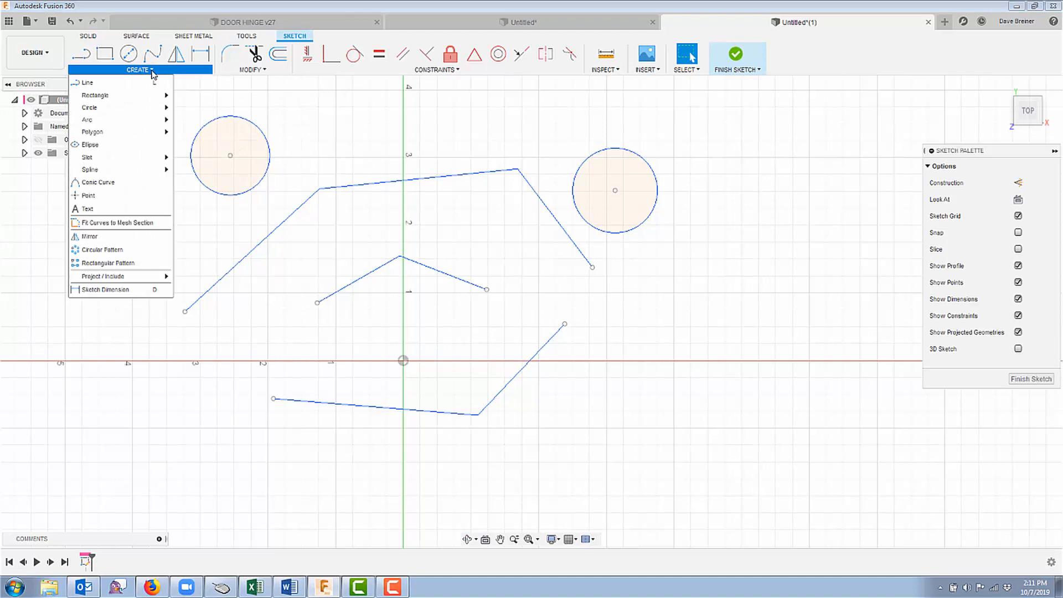
pyautogui.moveTo(685, 326)
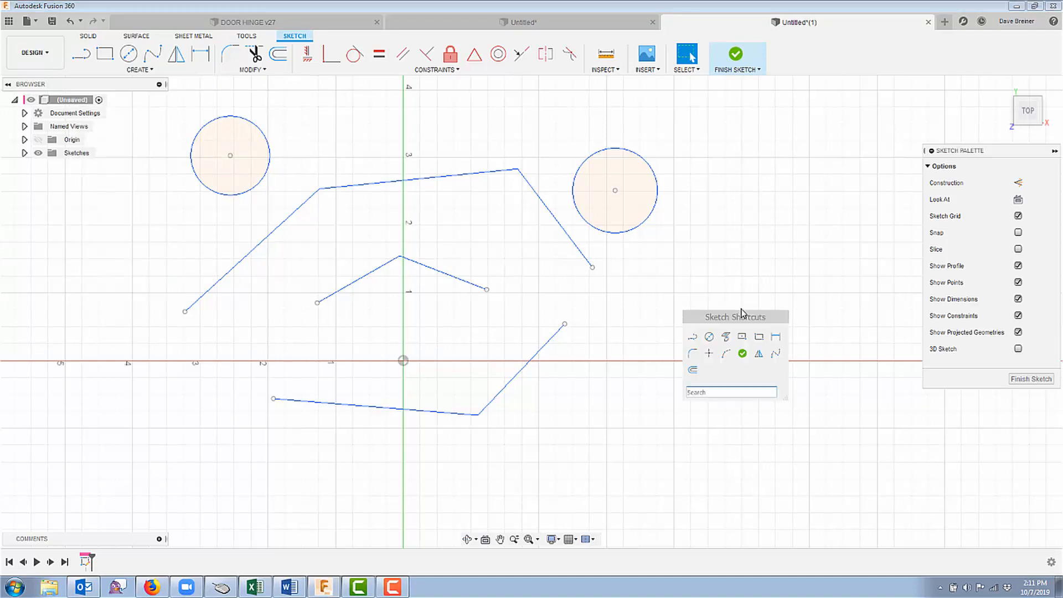
pyautogui.moveTo(735, 317); pyautogui.dragTo(768, 236)
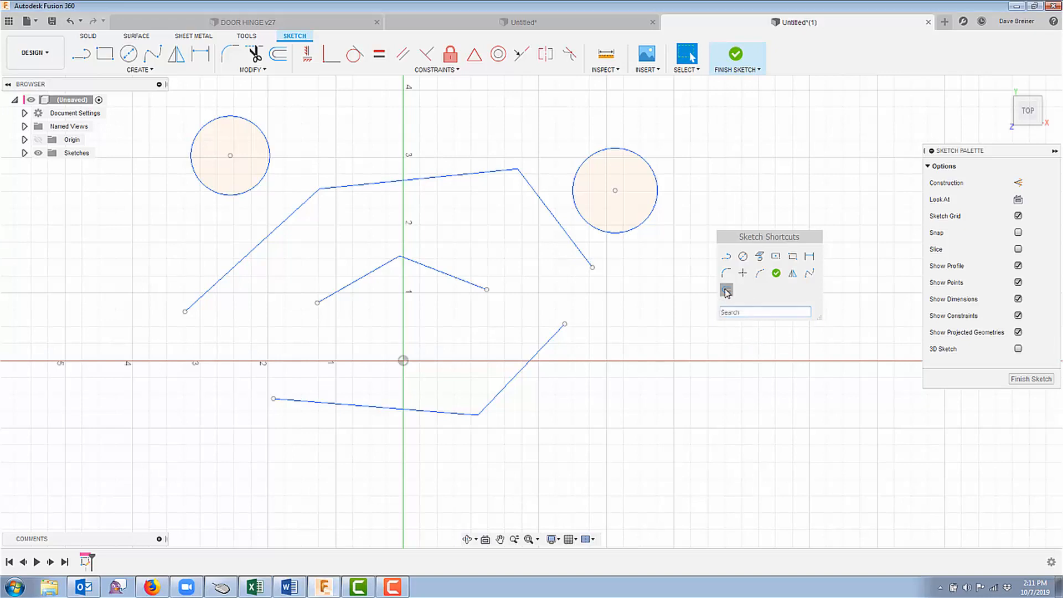
pyautogui.click(276, 55)
pyautogui.write('of')
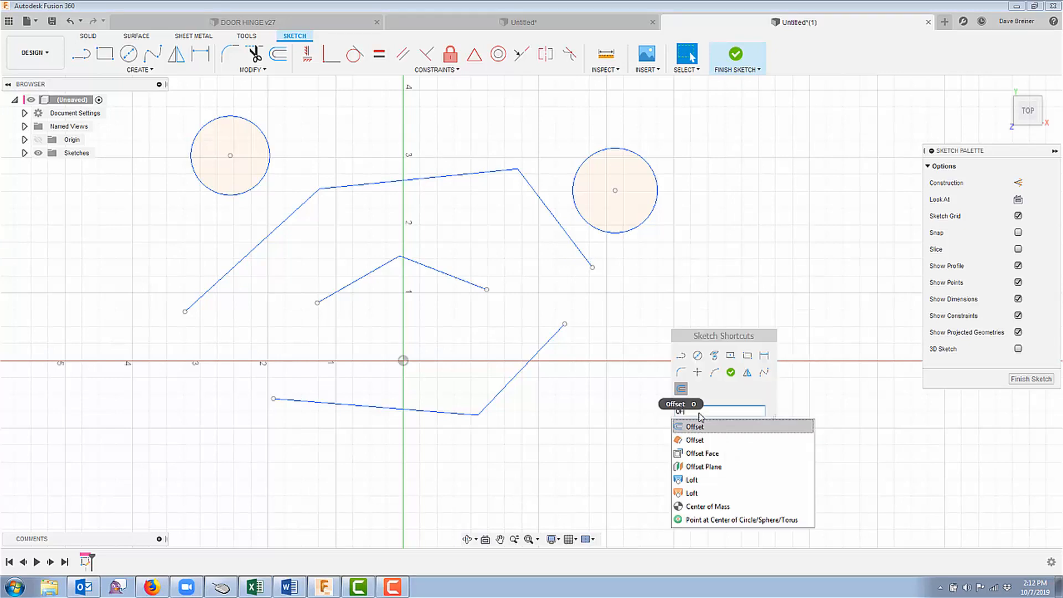
pyautogui.moveTo(708, 466)
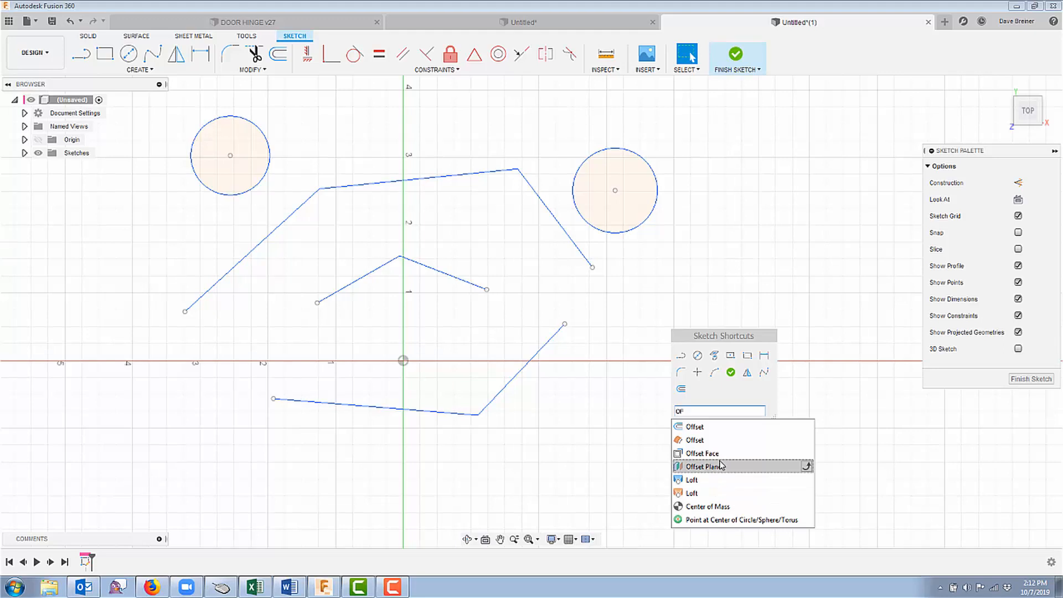
pyautogui.moveTo(712, 438)
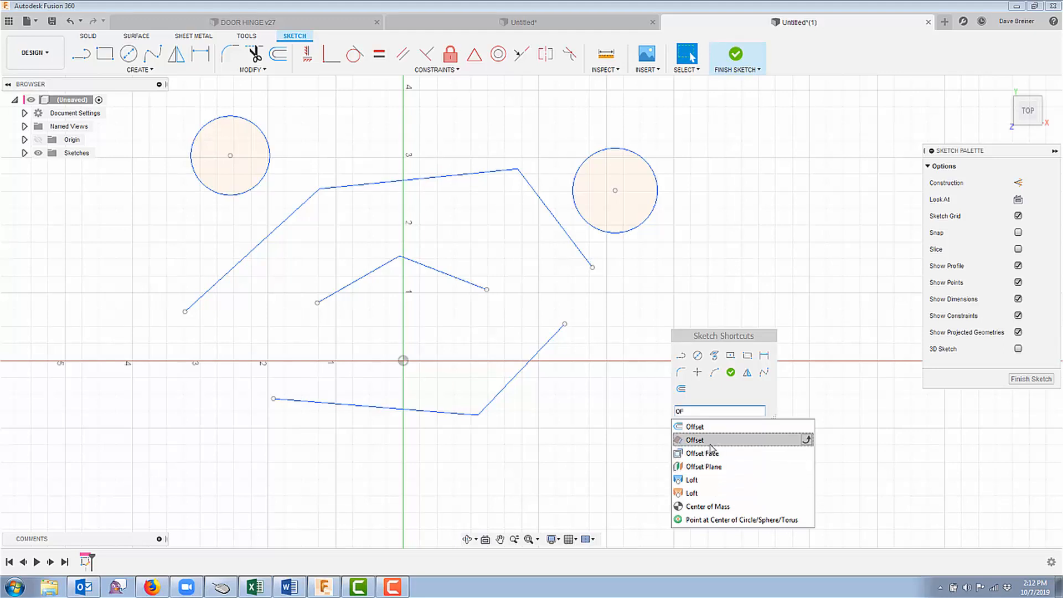
pyautogui.moveTo(686, 449)
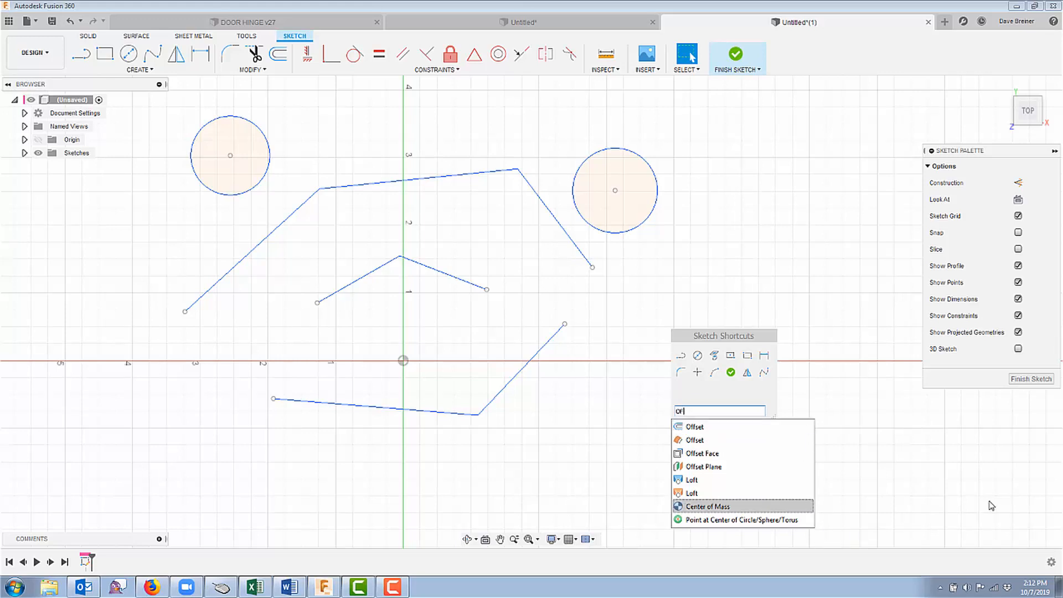
pyautogui.moveTo(703, 434)
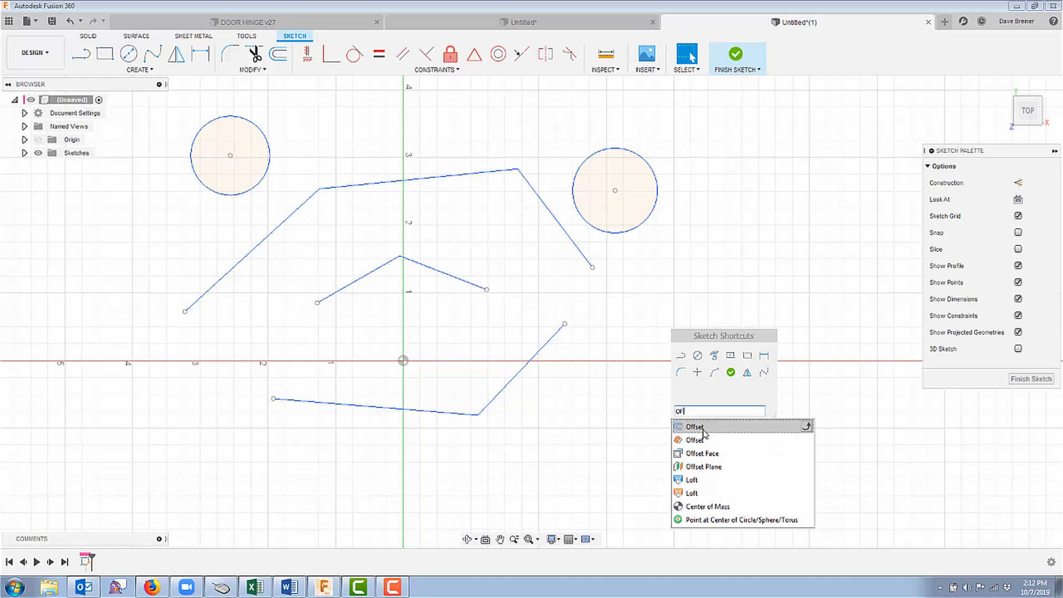
pyautogui.moveTo(806, 426)
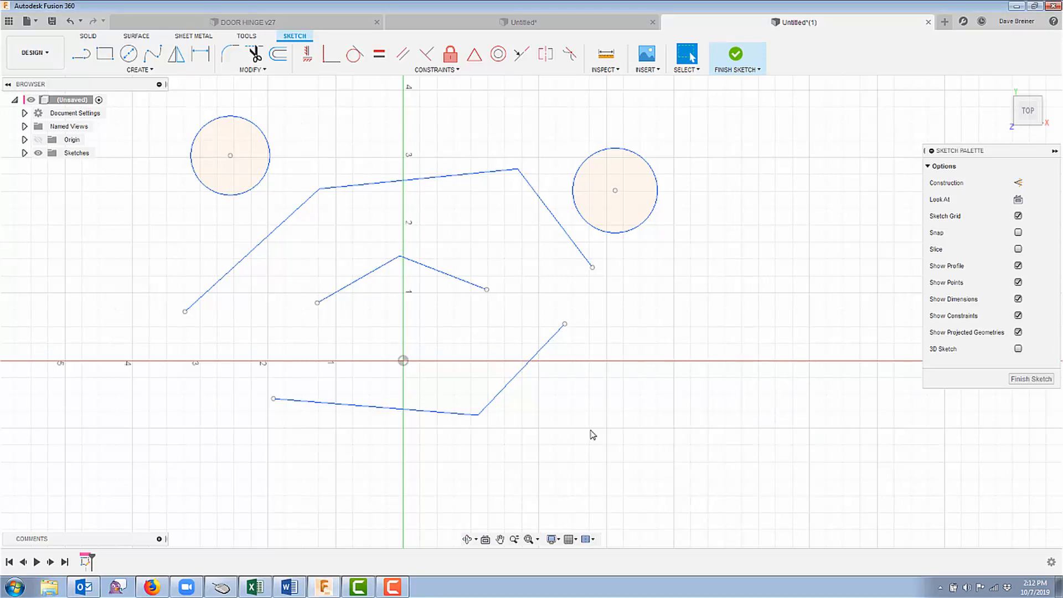
pyautogui.moveTo(602, 427)
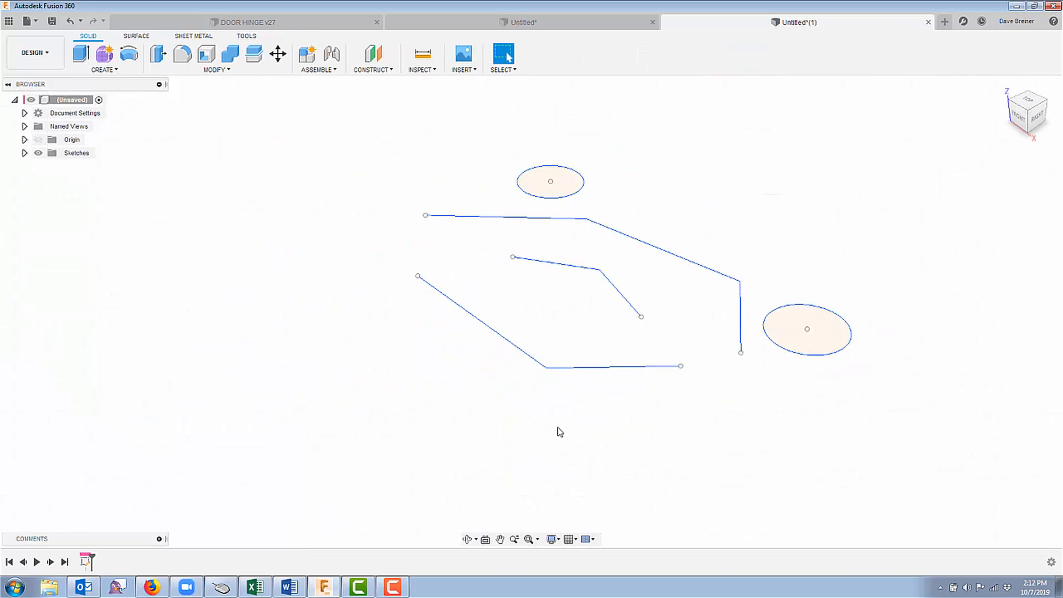
# Show the design command shortcuts, then dismiss them on empty canvas
pyautogui.rightClick(559, 432)
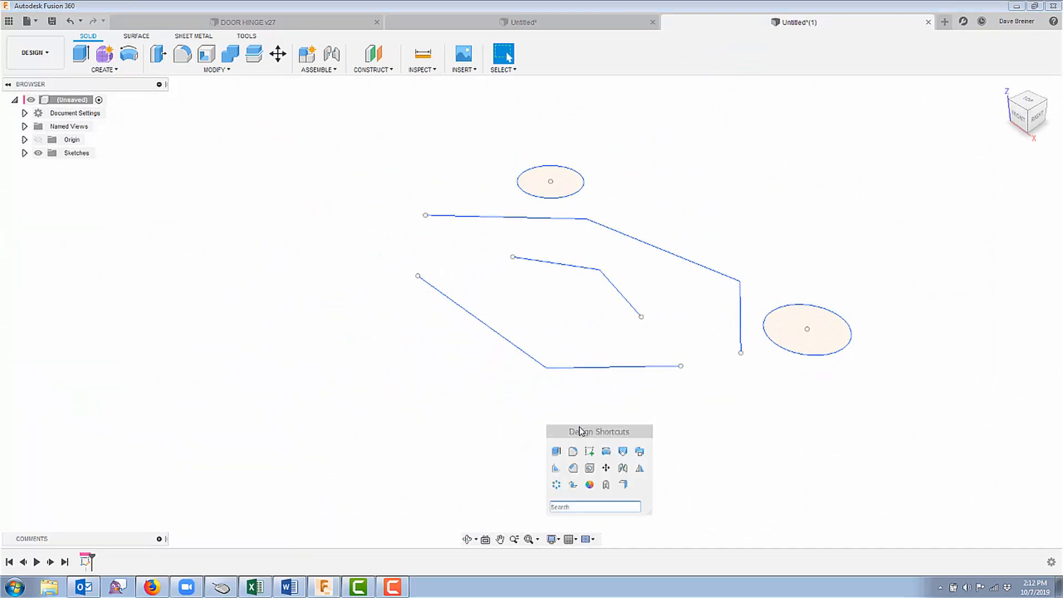
pyautogui.moveTo(555, 450)
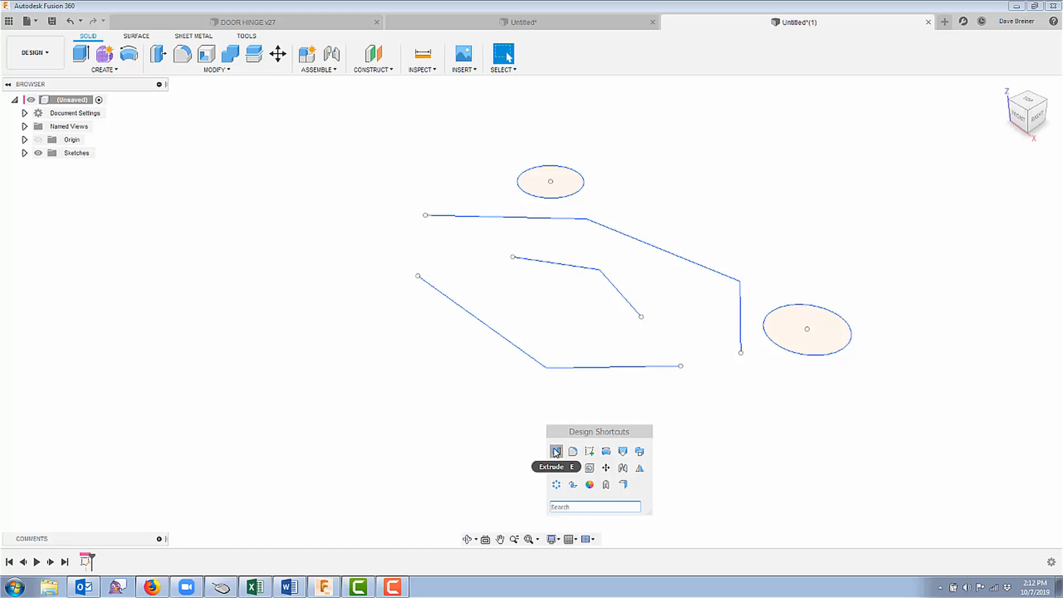
pyautogui.moveTo(573, 452)
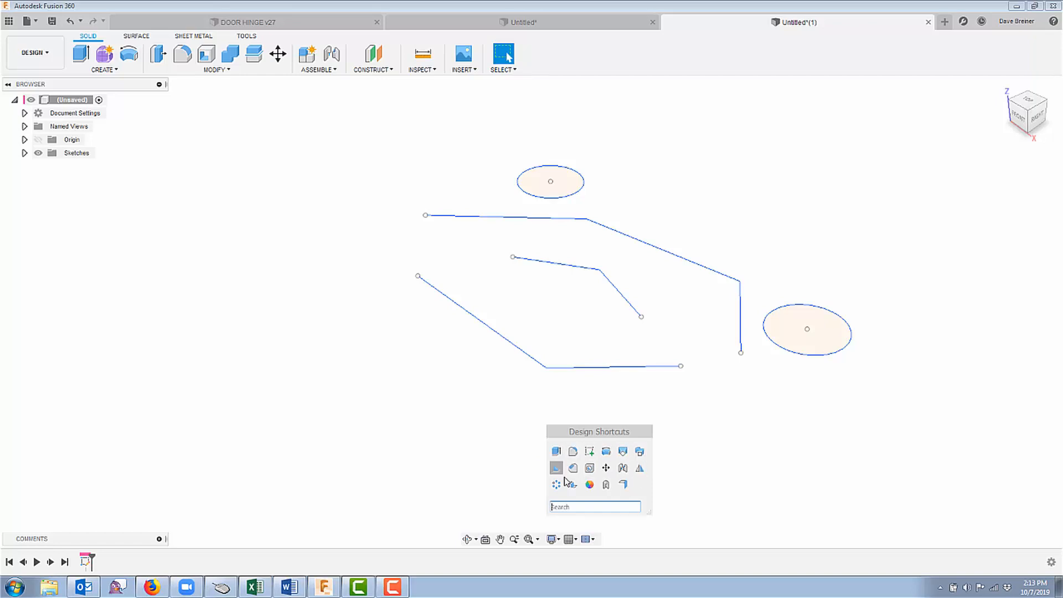
pyautogui.moveTo(606, 452)
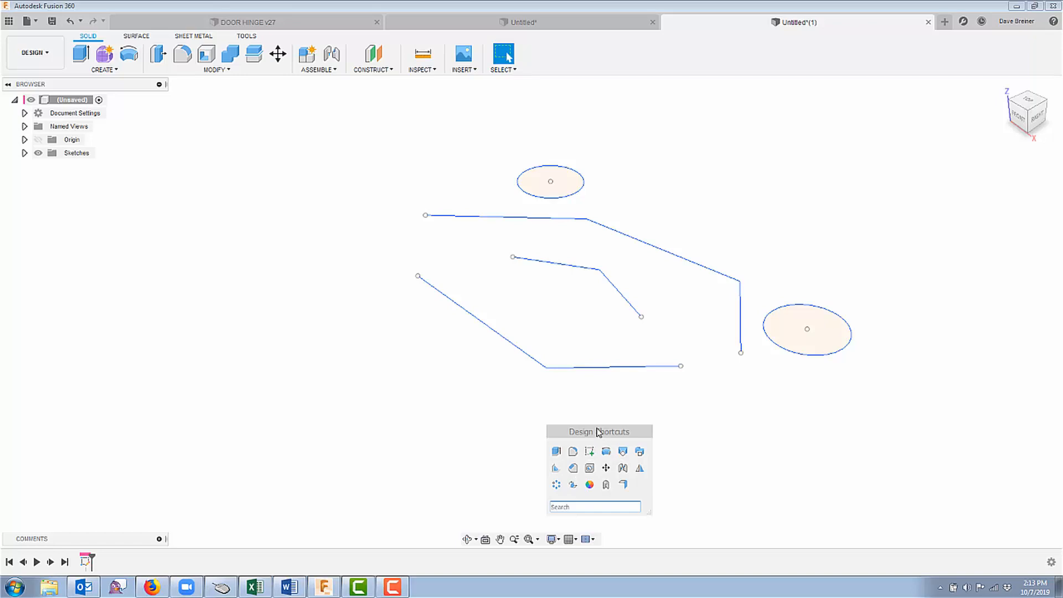
pyautogui.moveTo(567, 441)
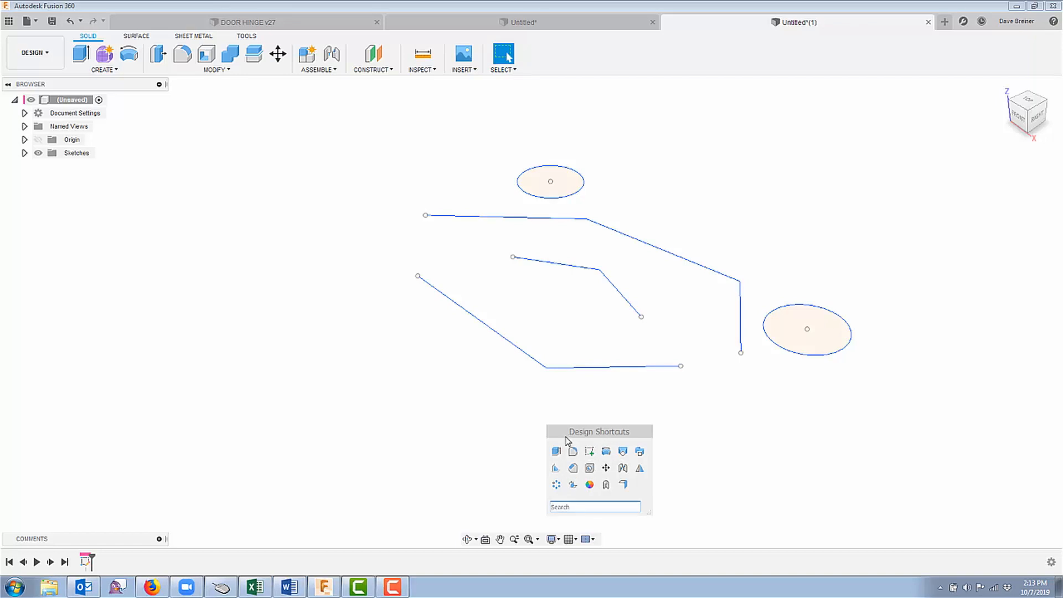
pyautogui.moveTo(411, 391)
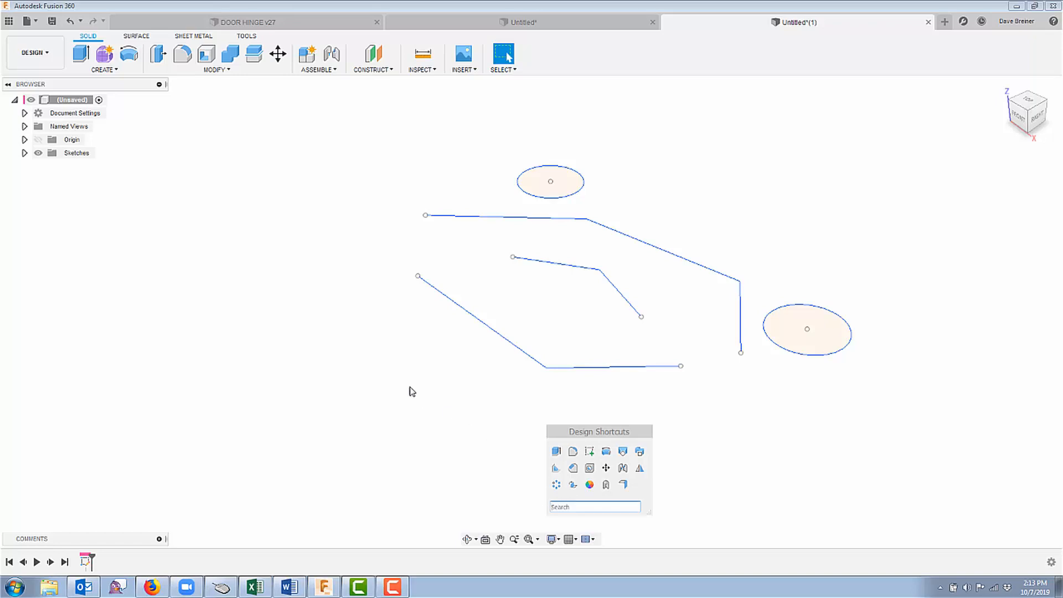
pyautogui.moveTo(397, 384)
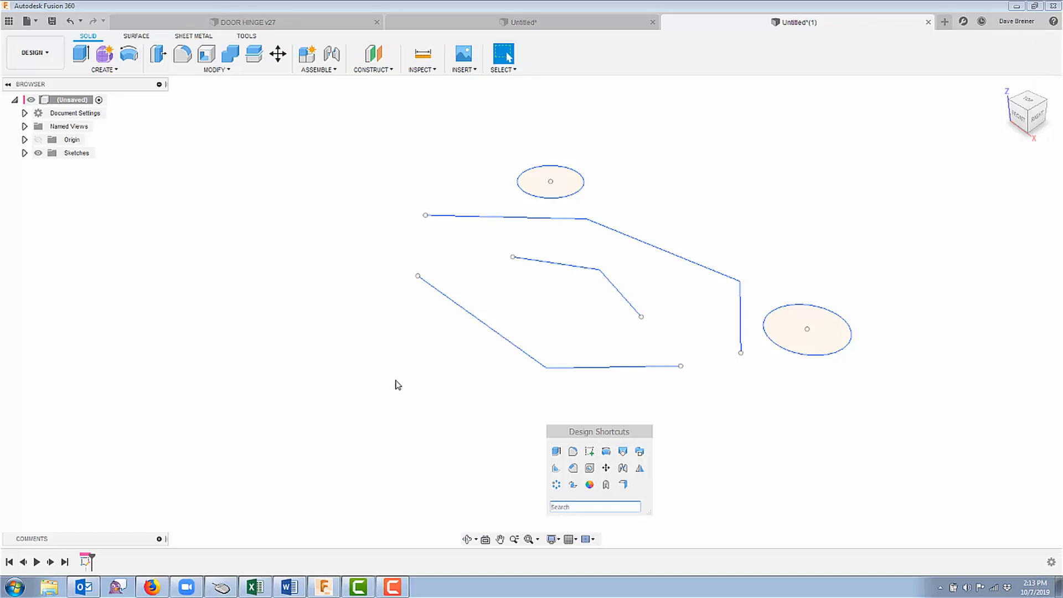
pyautogui.click(595, 507)
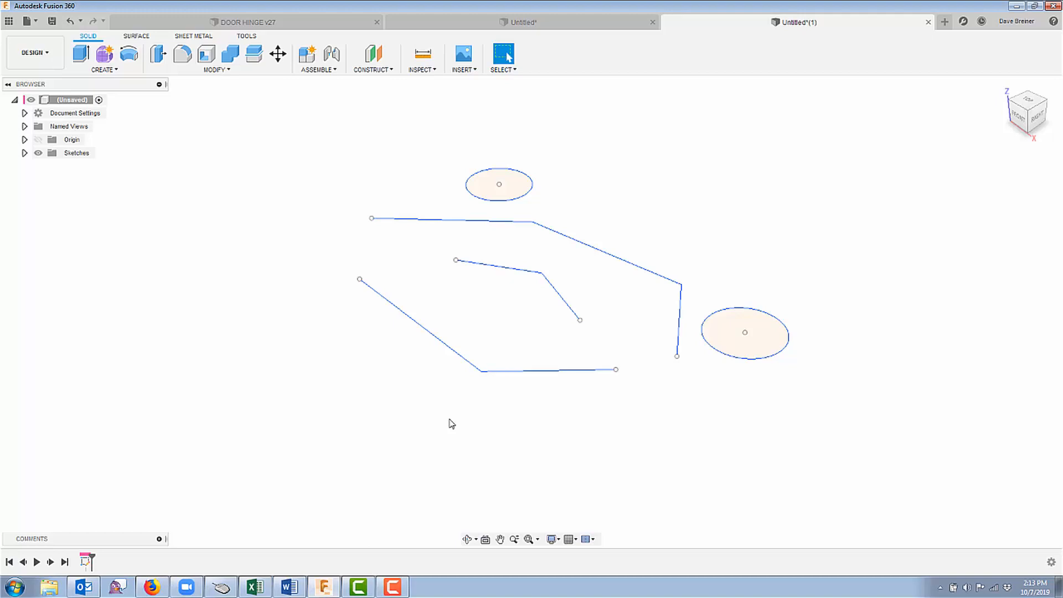
pyautogui.moveTo(52, 21)
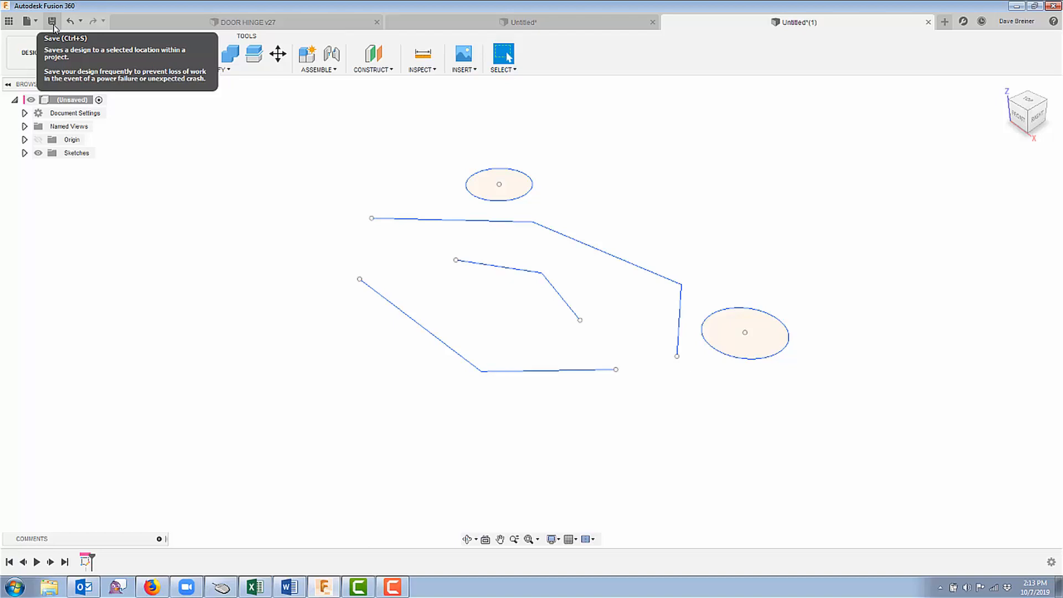
# Switch to the DOOR HINGE v27 assembly document
pyautogui.click(246, 22)
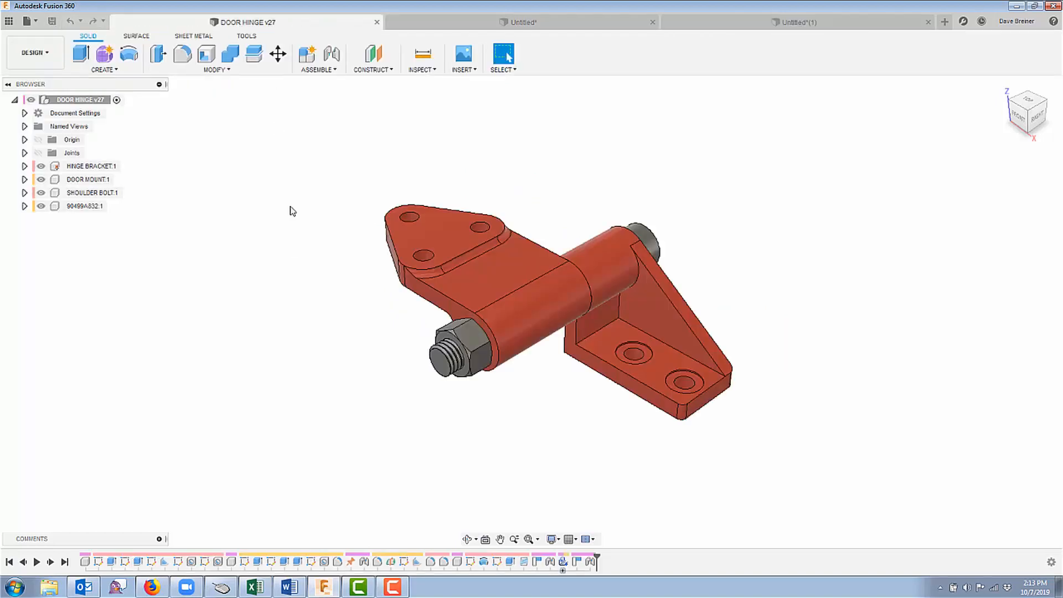